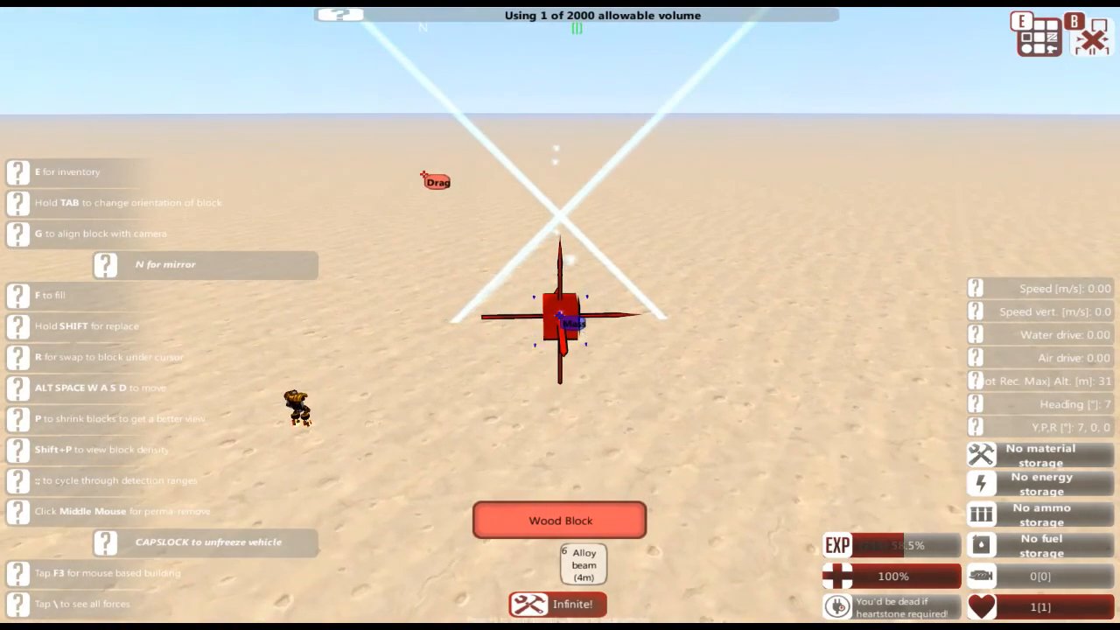
Lay out 4m metal beams into a flat rectangular hull with low side walls.
{"action": "key", "text": "e"}
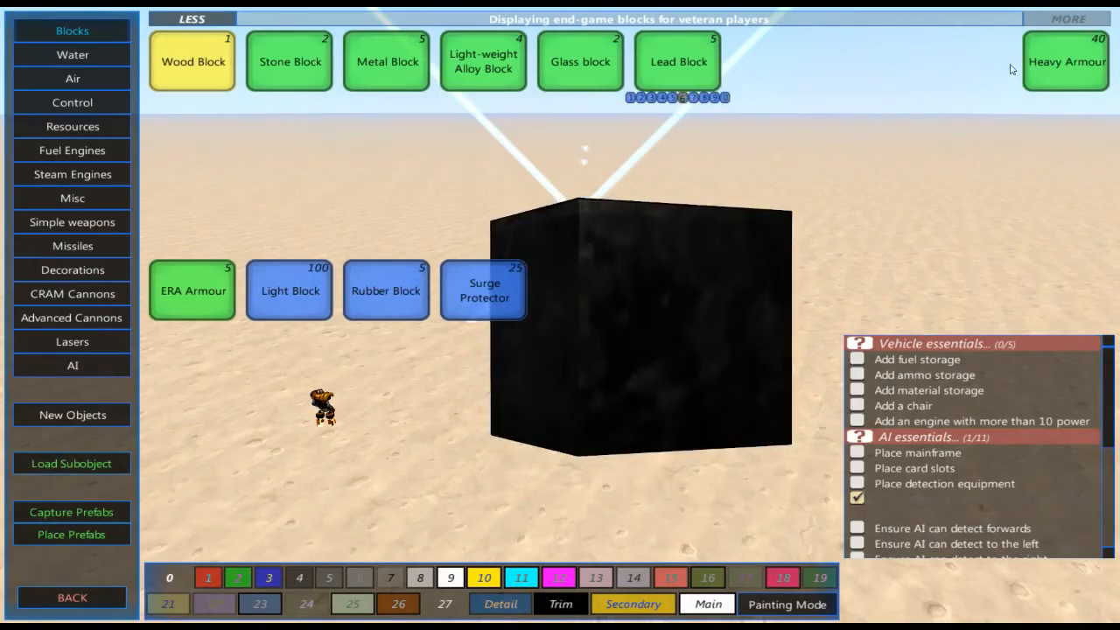
{"action": "left_click", "coordinate": [386, 61]}
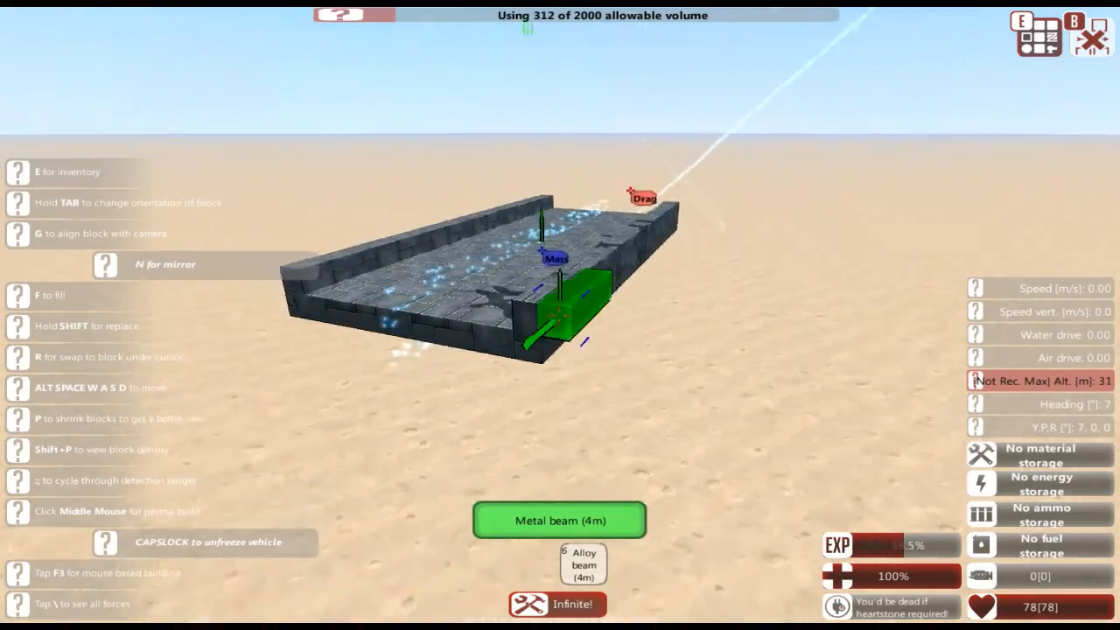
{"action": "key", "text": "e"}
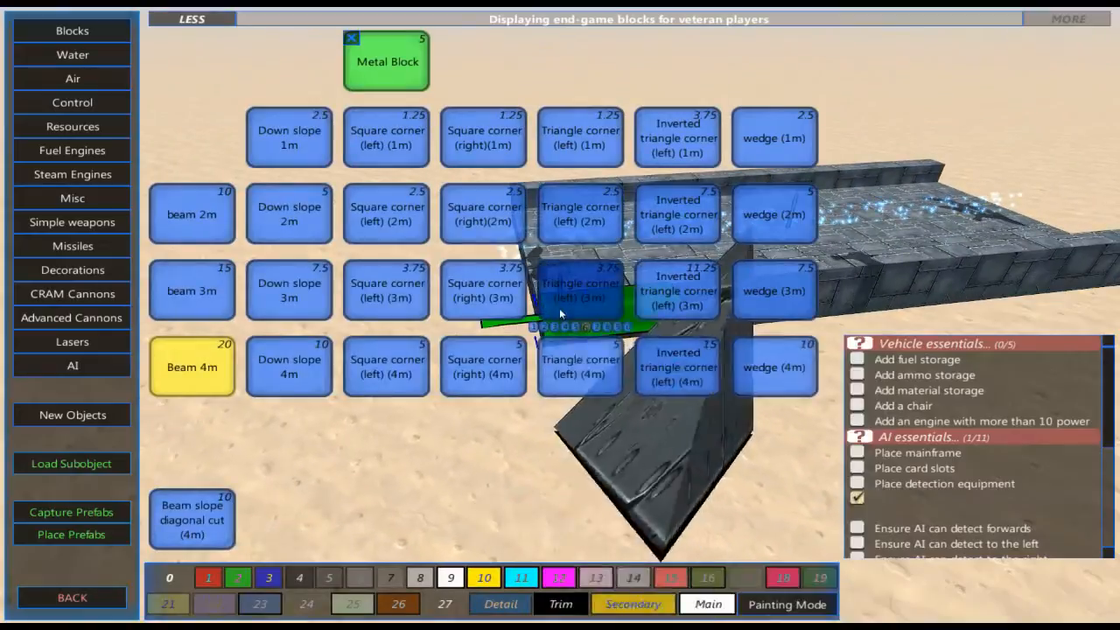
{"action": "mouse_move", "coordinate": [74, 77]}
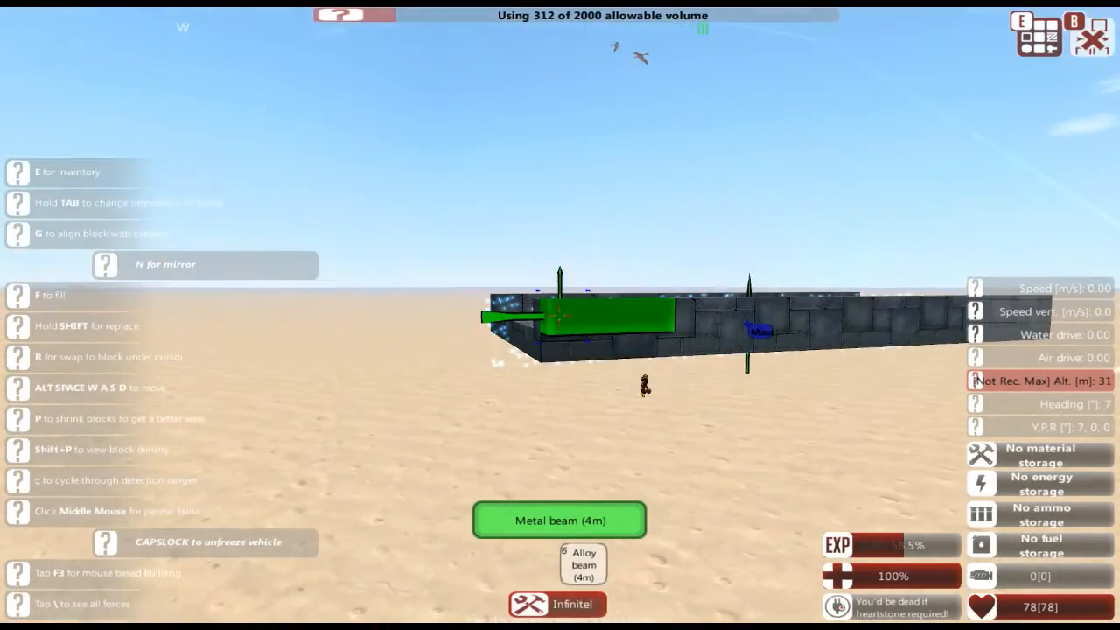
{"action": "key", "text": "e"}
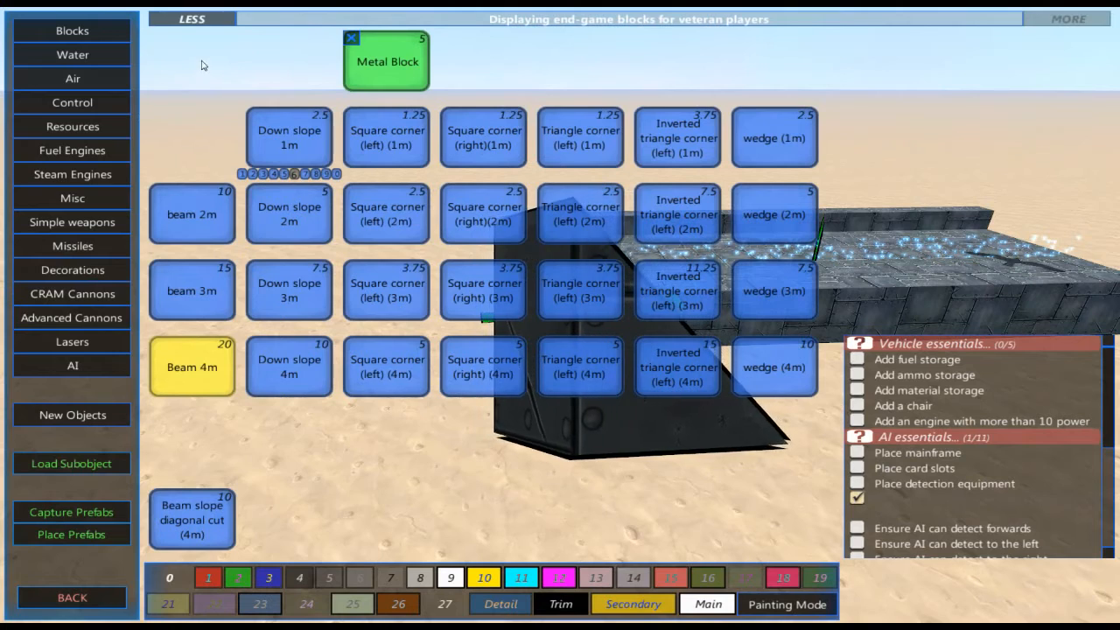
{"action": "mouse_move", "coordinate": [73, 77]}
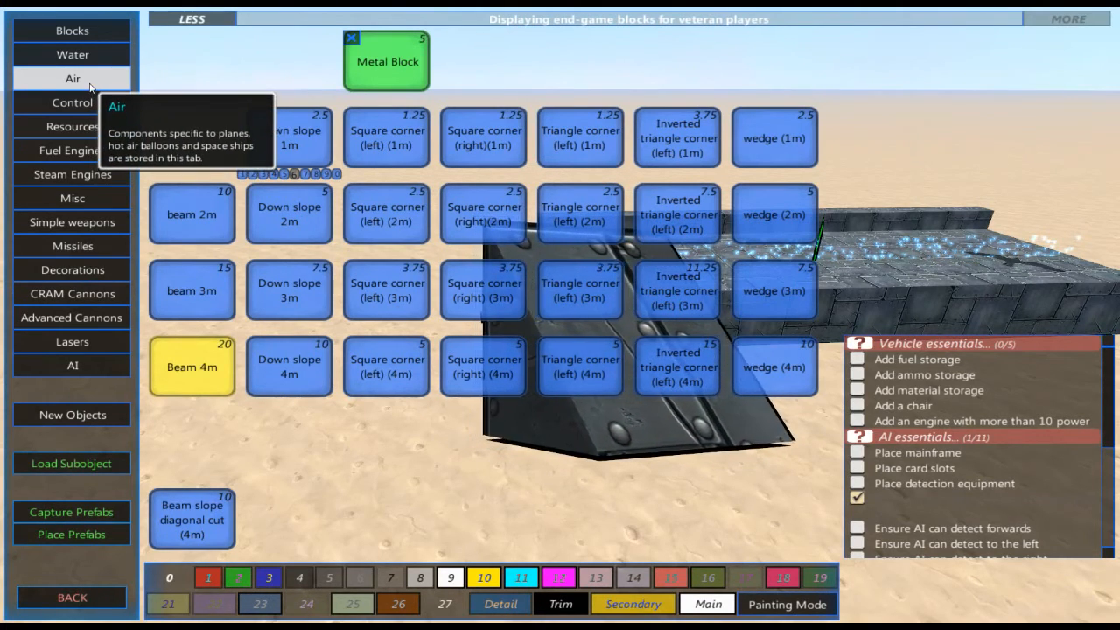
Select the powered wheel from the Air category for the hull side.
{"action": "left_click", "coordinate": [74, 77]}
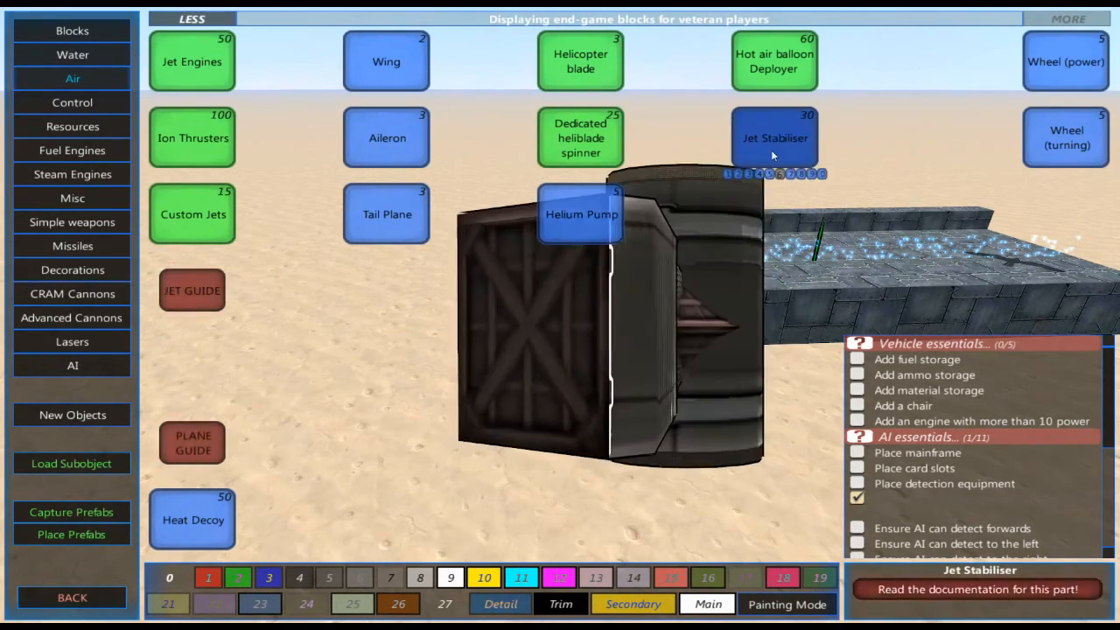
{"action": "left_click", "coordinate": [1066, 136]}
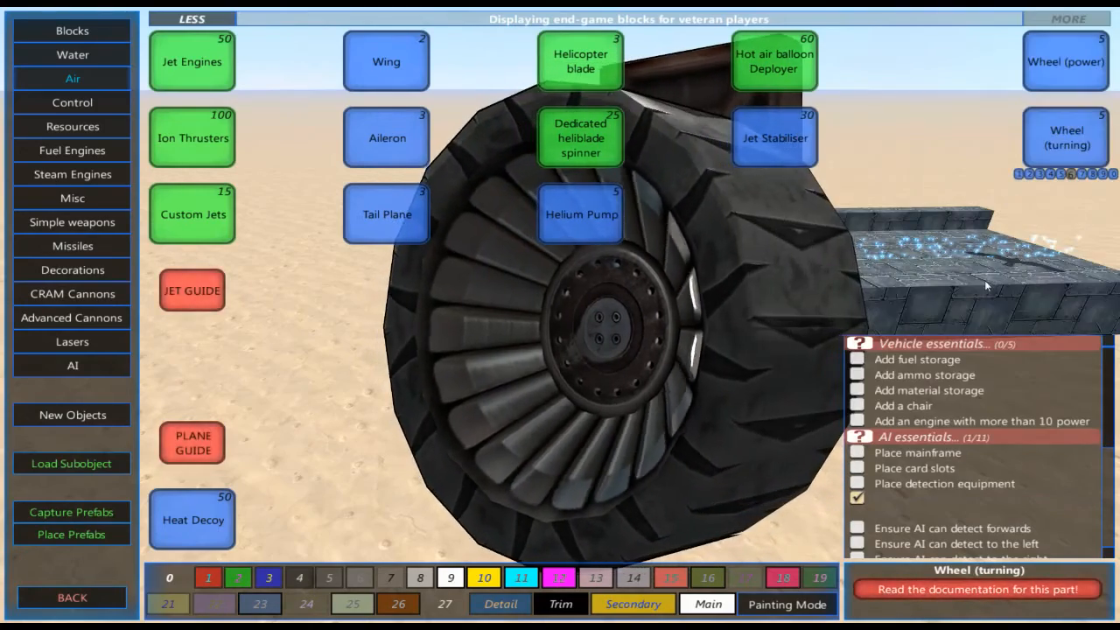
{"action": "left_click", "coordinate": [1064, 62]}
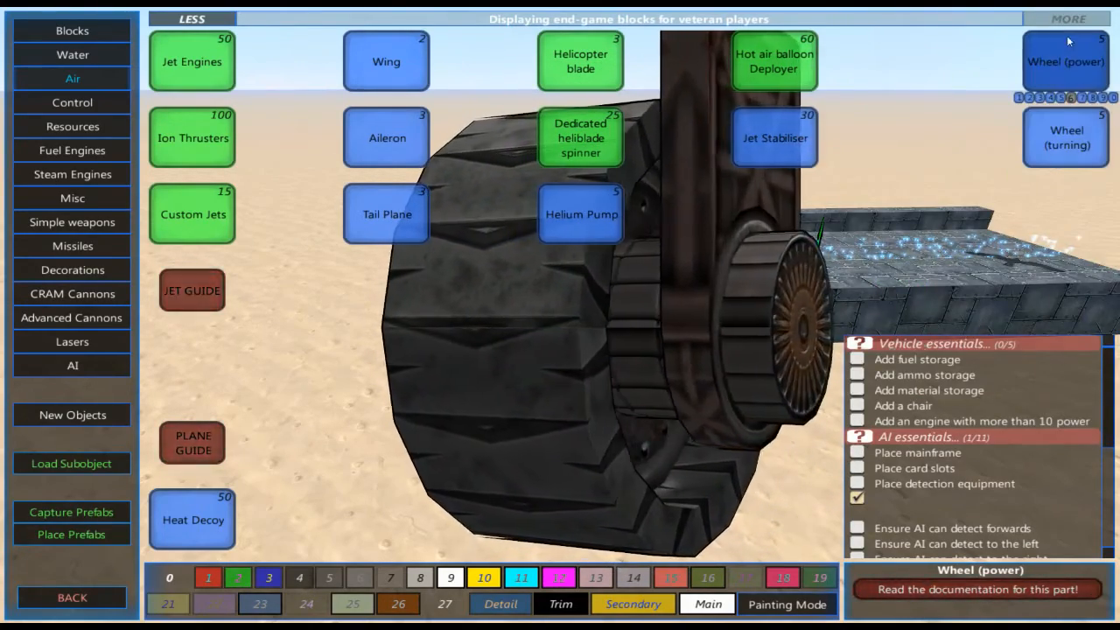
{"action": "mouse_move", "coordinate": [1065, 136]}
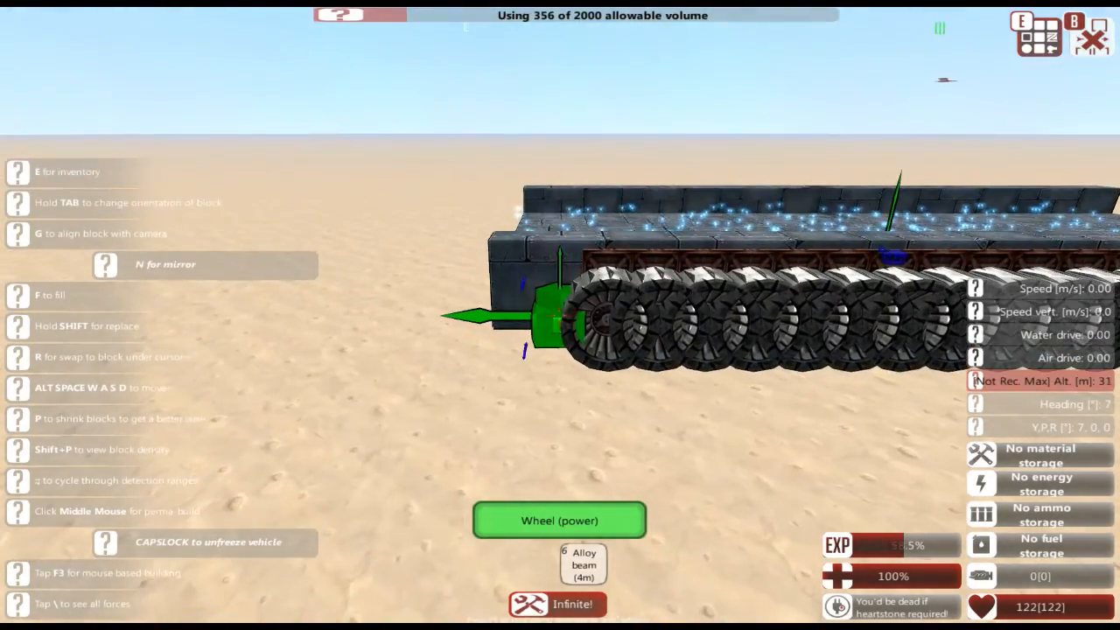
Pick the powered wheel again and complete the row along the hull.
{"action": "key", "text": "e"}
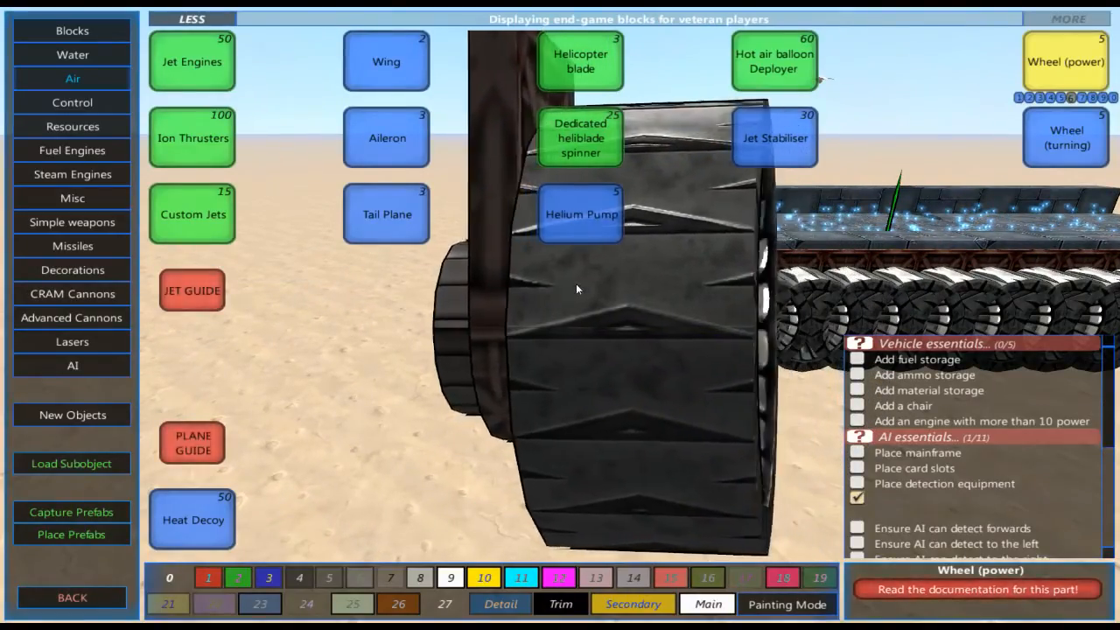
{"action": "left_click", "coordinate": [1064, 136]}
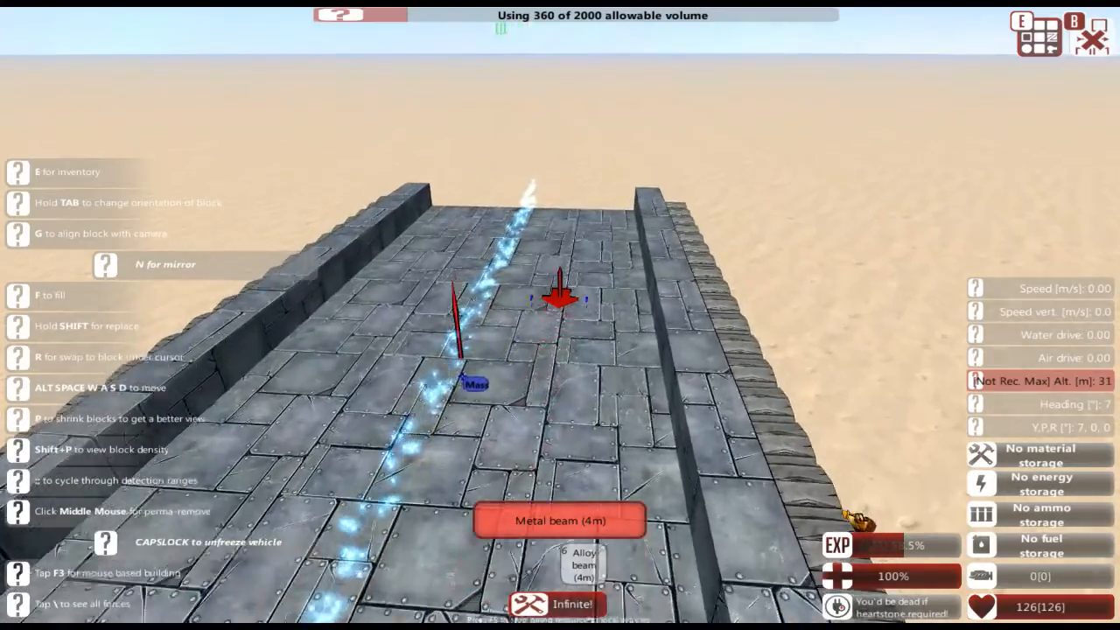
Browse the vehicle control components, then list the structural metal beams.
{"action": "key", "text": "e"}
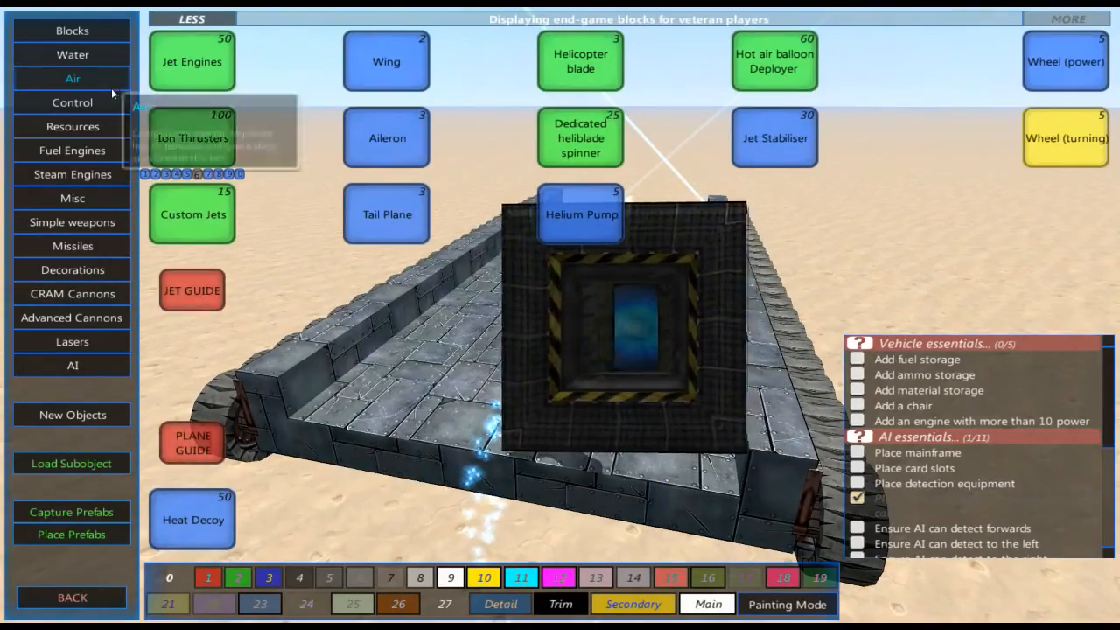
{"action": "mouse_move", "coordinate": [74, 101]}
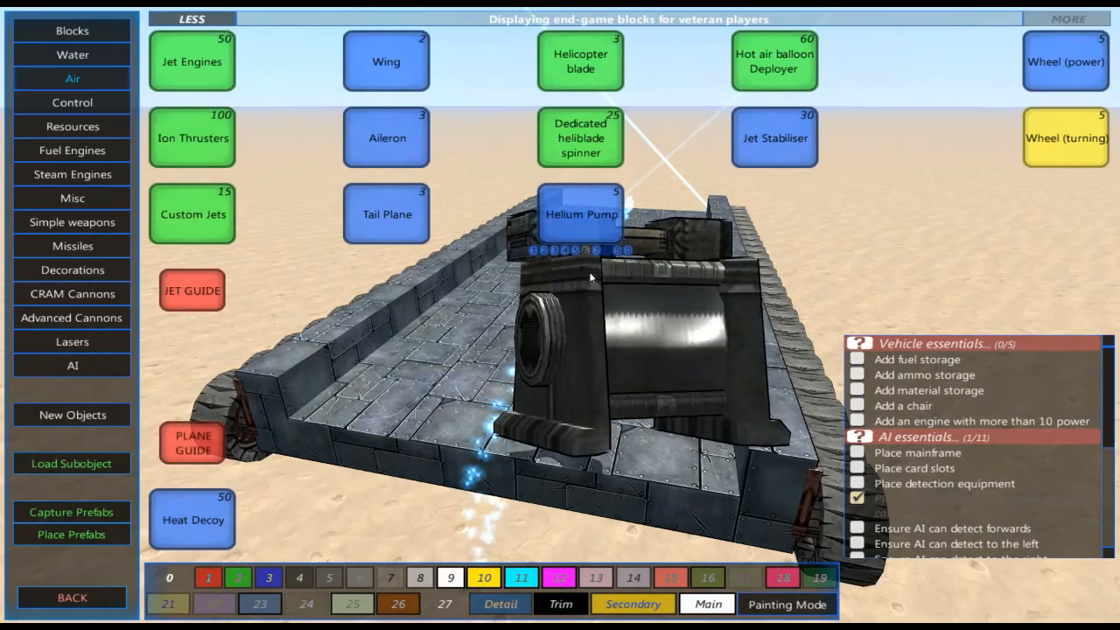
{"action": "mouse_move", "coordinate": [96, 103]}
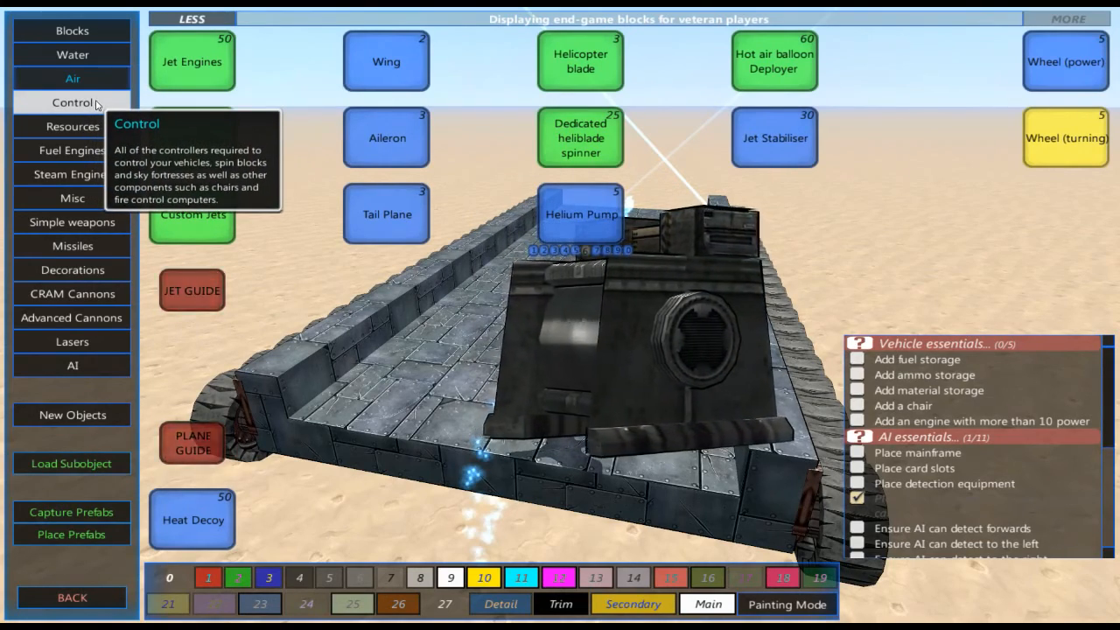
{"action": "left_click", "coordinate": [73, 102]}
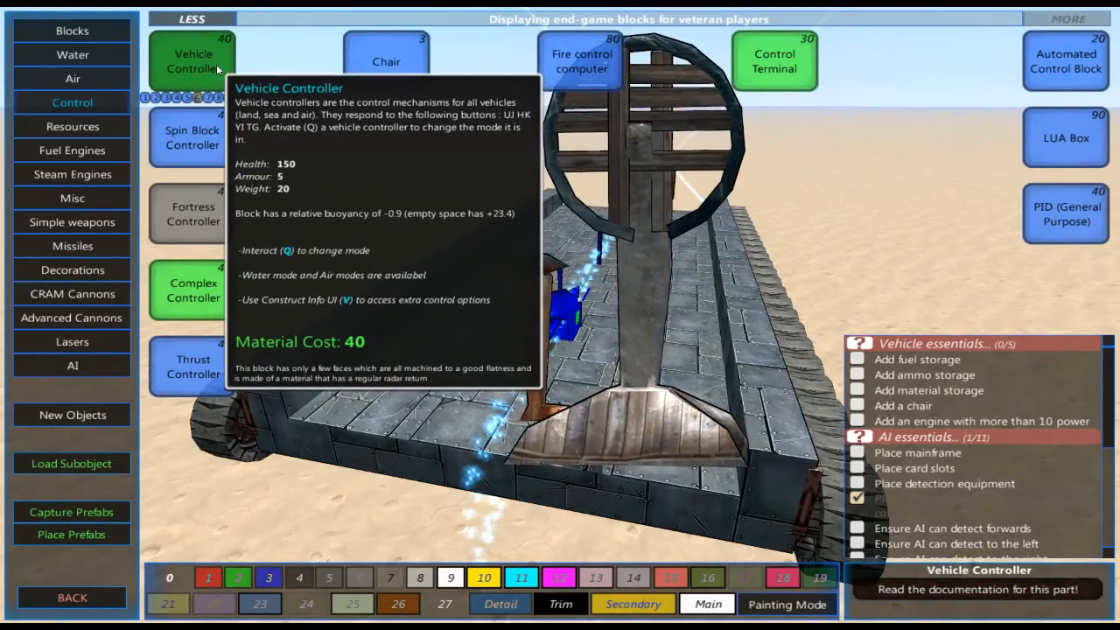
{"action": "left_click", "coordinate": [193, 61]}
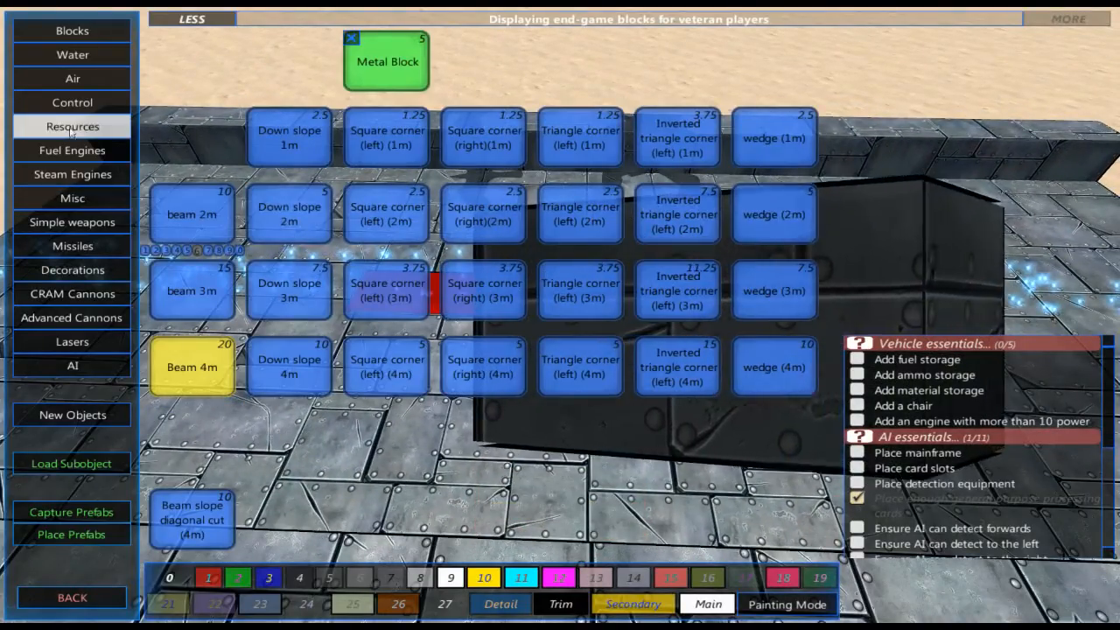
Place a crank shaft beside the engine block so it reads Connected.
{"action": "left_click", "coordinate": [71, 101]}
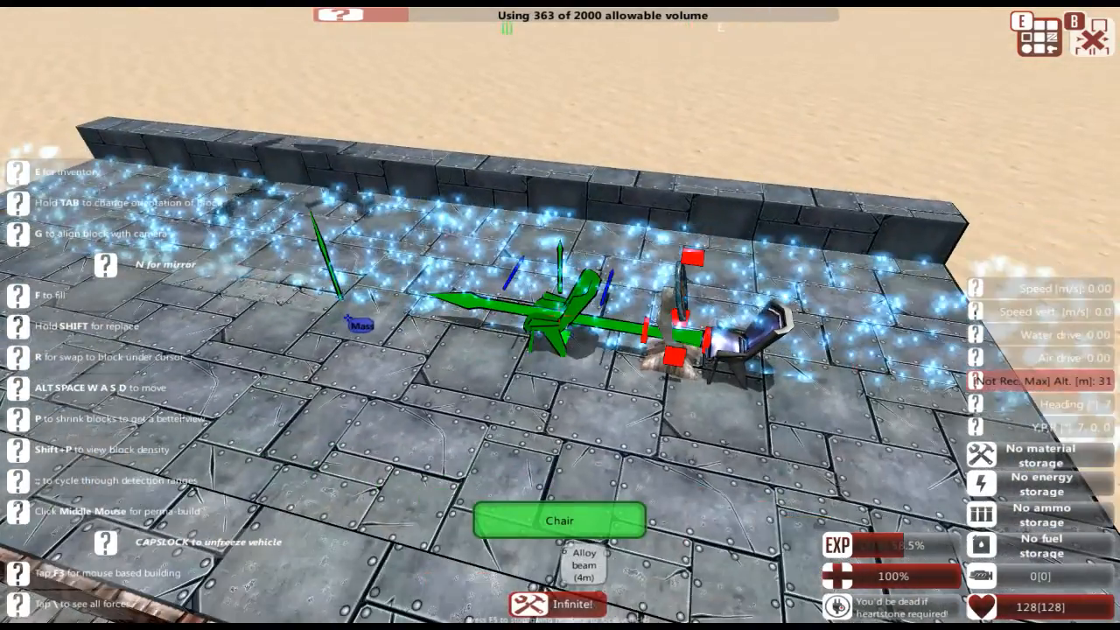
{"action": "key", "text": "e"}
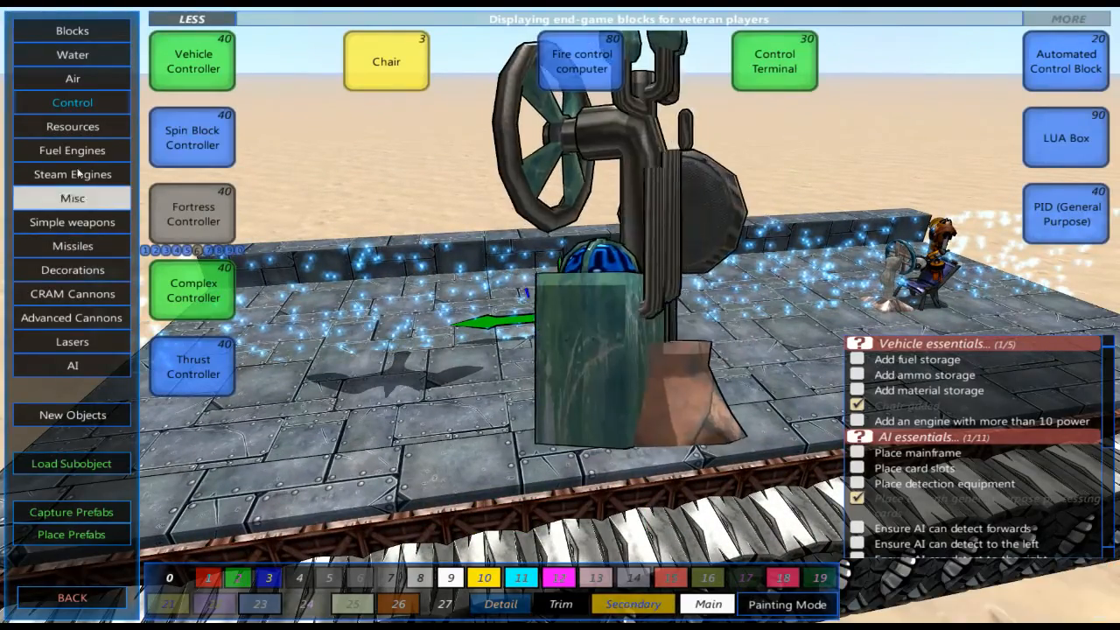
{"action": "left_click", "coordinate": [72, 150]}
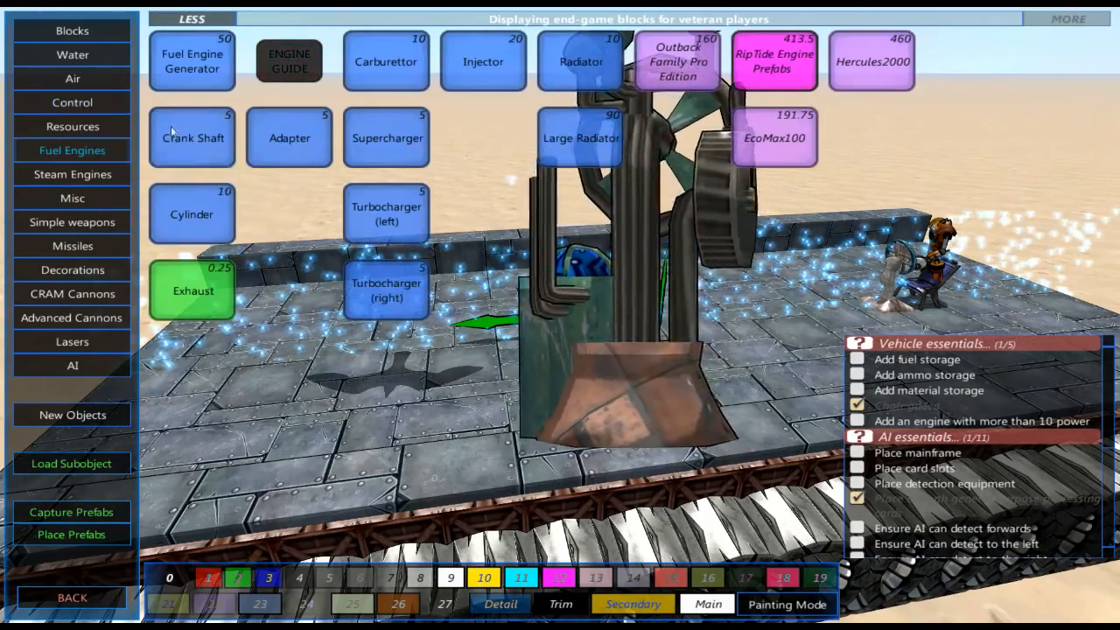
{"action": "left_click", "coordinate": [192, 60]}
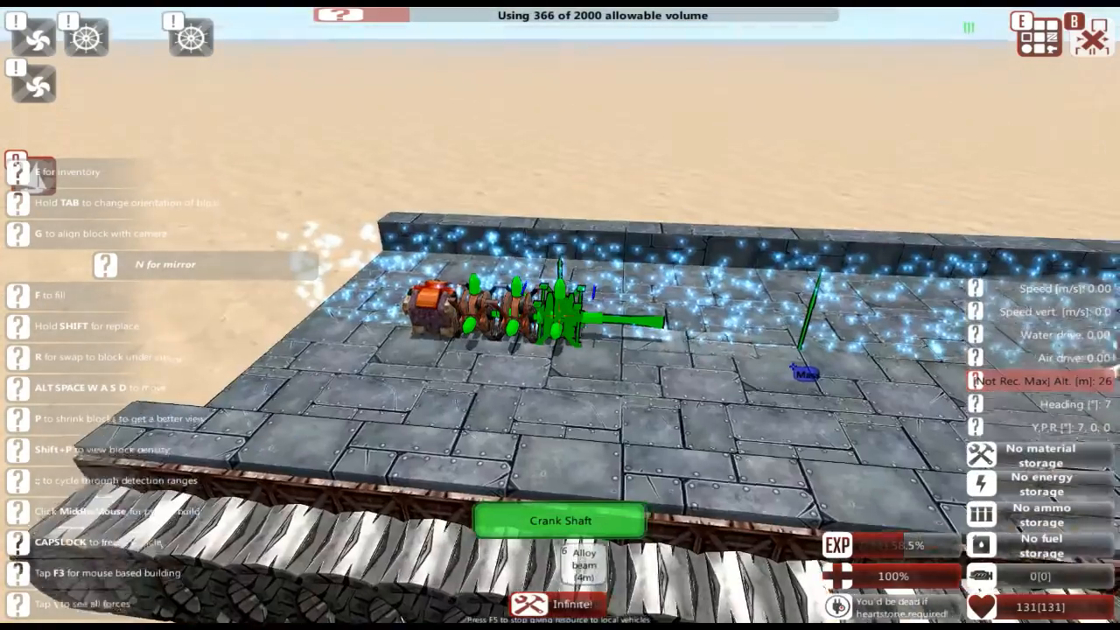
{"action": "left_click", "coordinate": [560, 315]}
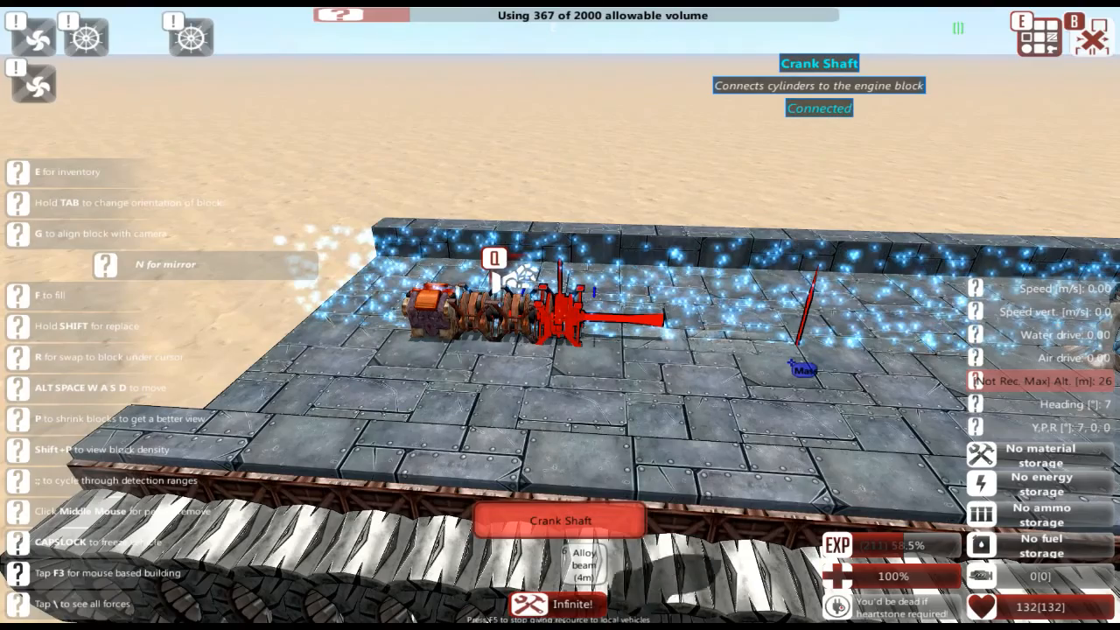
Add further fuel engine parts around the crank shaft on the deck.
{"action": "key", "text": "e"}
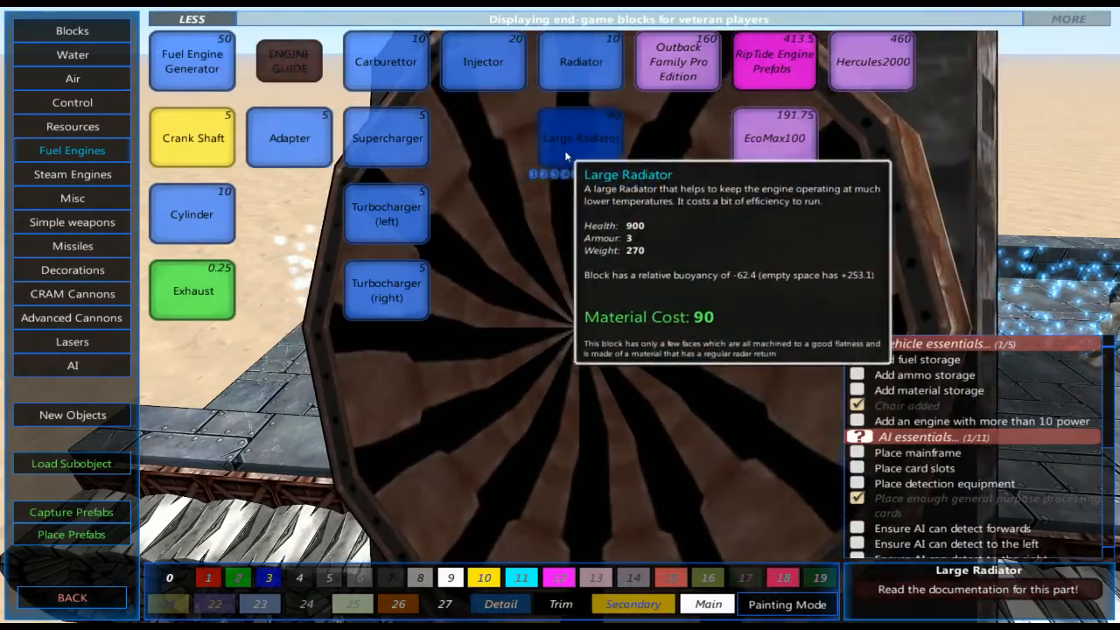
{"action": "mouse_move", "coordinate": [385, 61]}
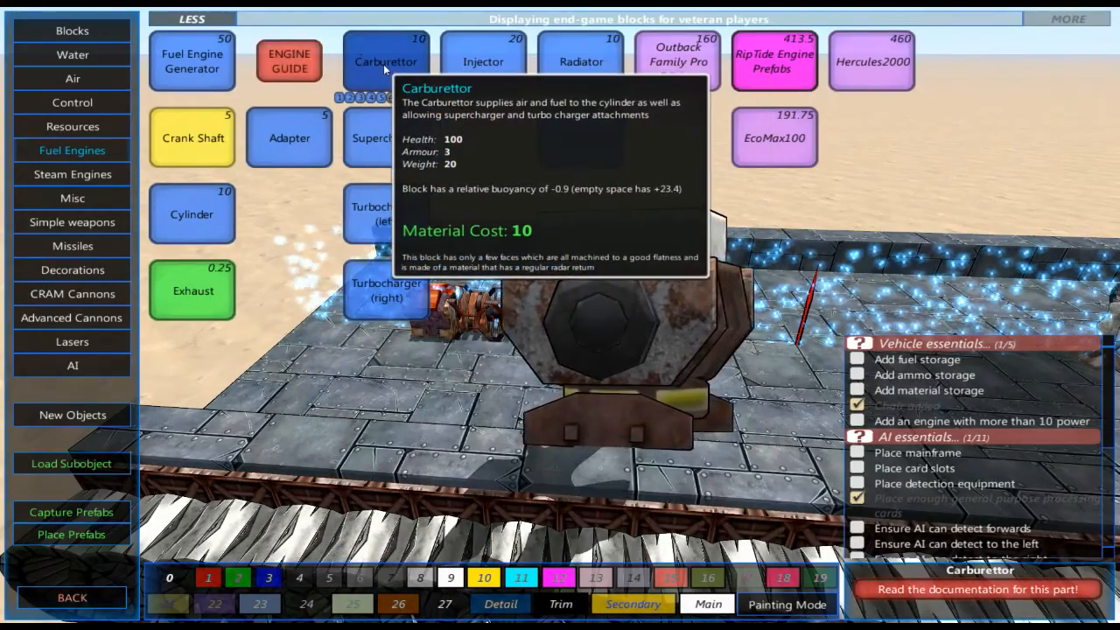
{"action": "mouse_move", "coordinate": [191, 213]}
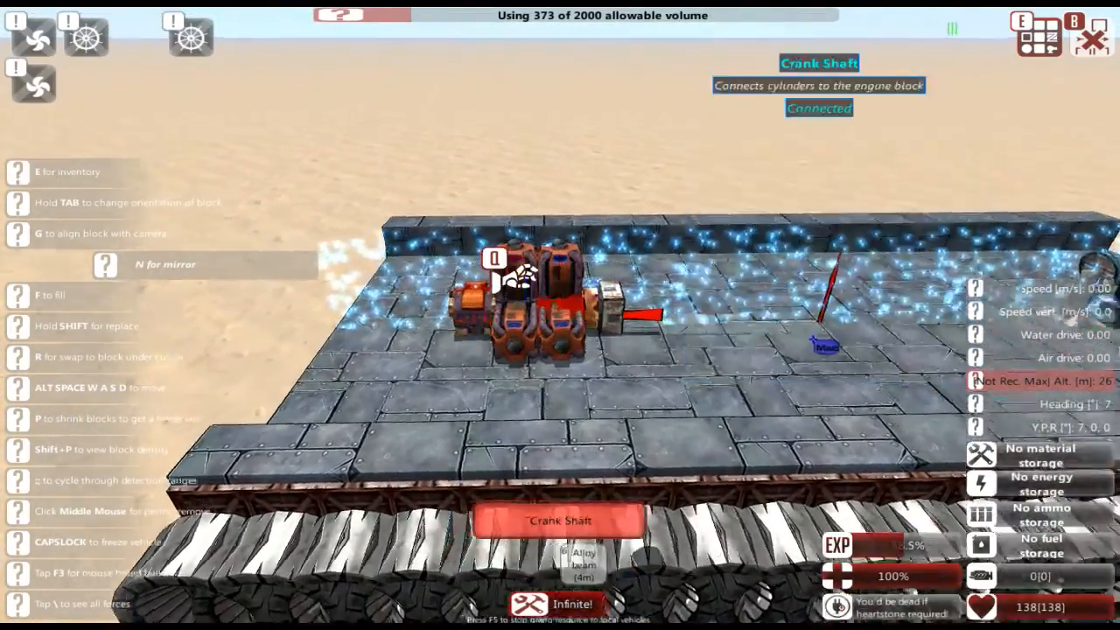
{"action": "key", "text": "e"}
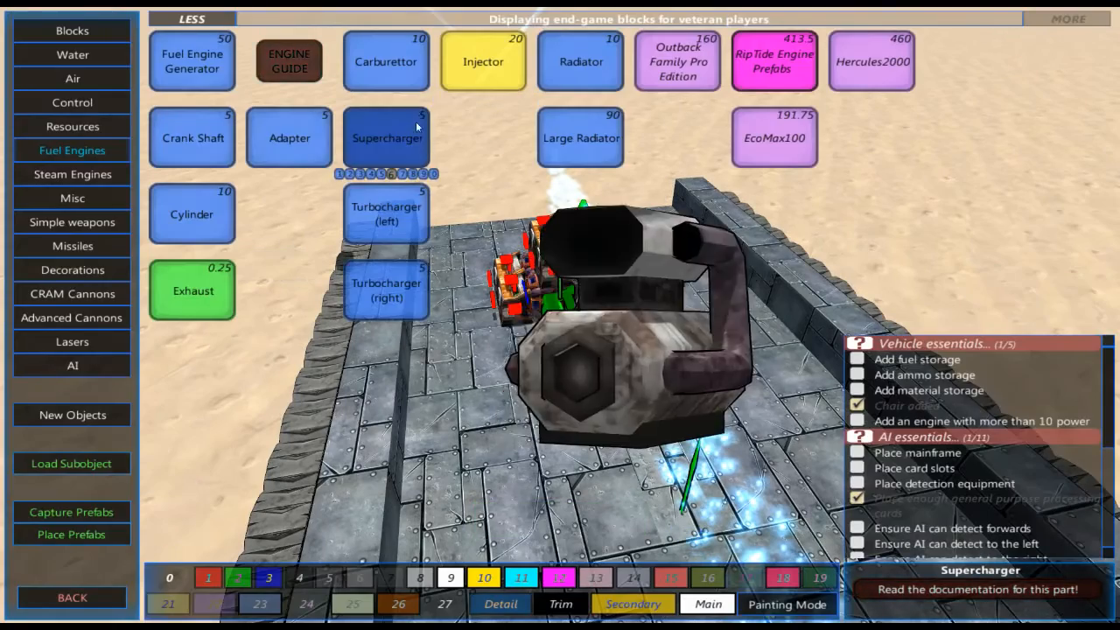
{"action": "left_click", "coordinate": [71, 126]}
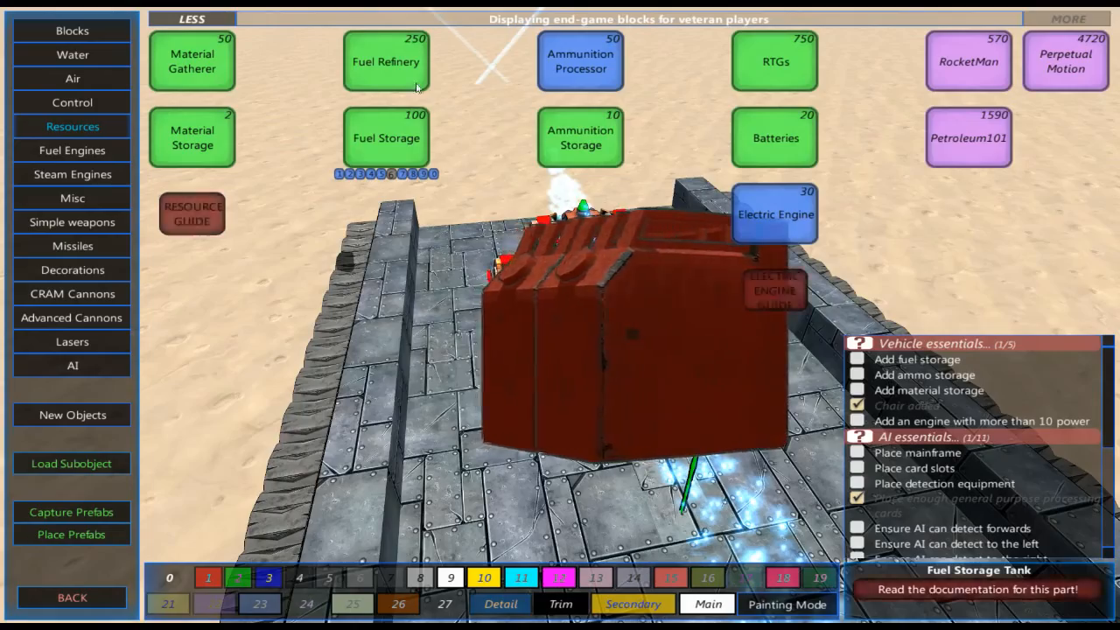
Choose fuel storage from Resources for the tank.
{"action": "left_click", "coordinate": [385, 137]}
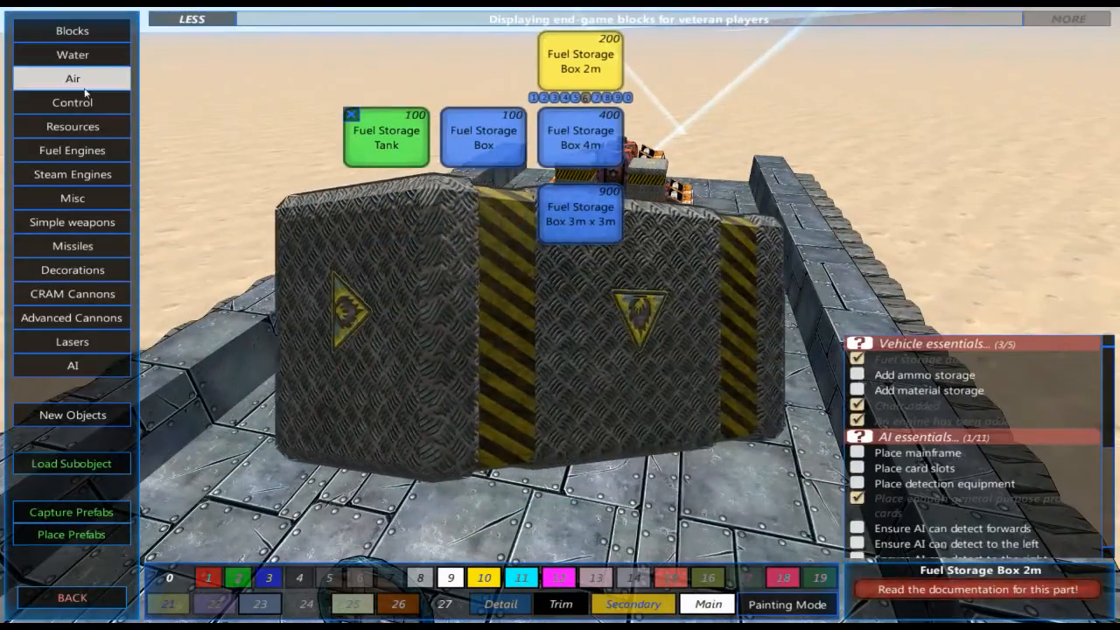
Switch to a bigger fuel storage box variant before fitting the mainframe and Land AI card.
{"action": "left_click", "coordinate": [72, 366]}
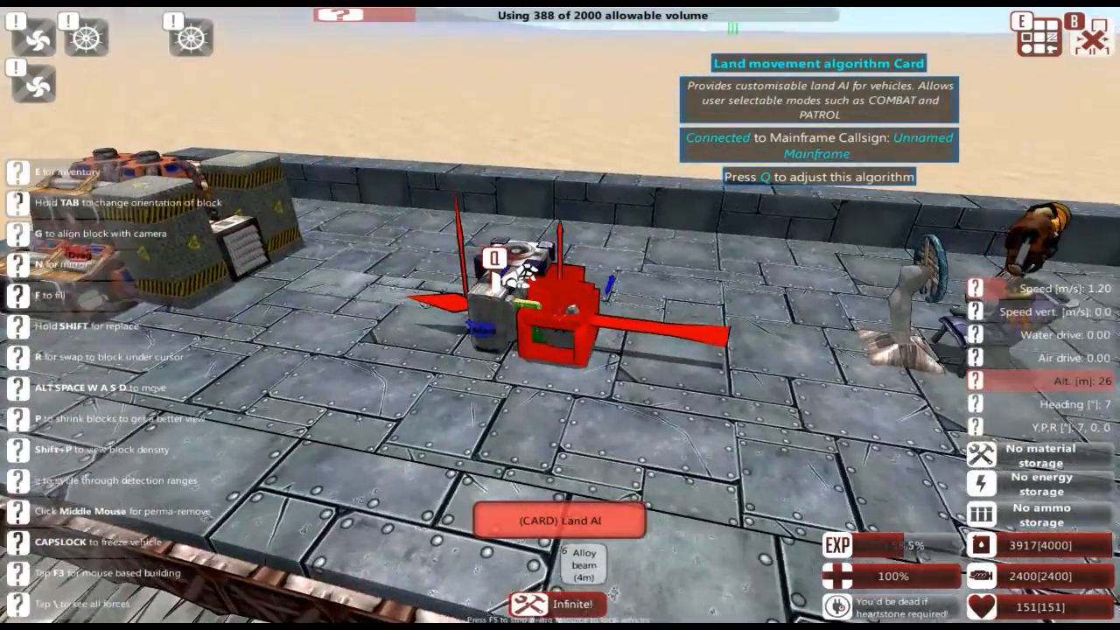
Adjust the Land AI broadside engagement range to 751 m, leaving broadside above 761 m.
{"action": "key", "text": "q"}
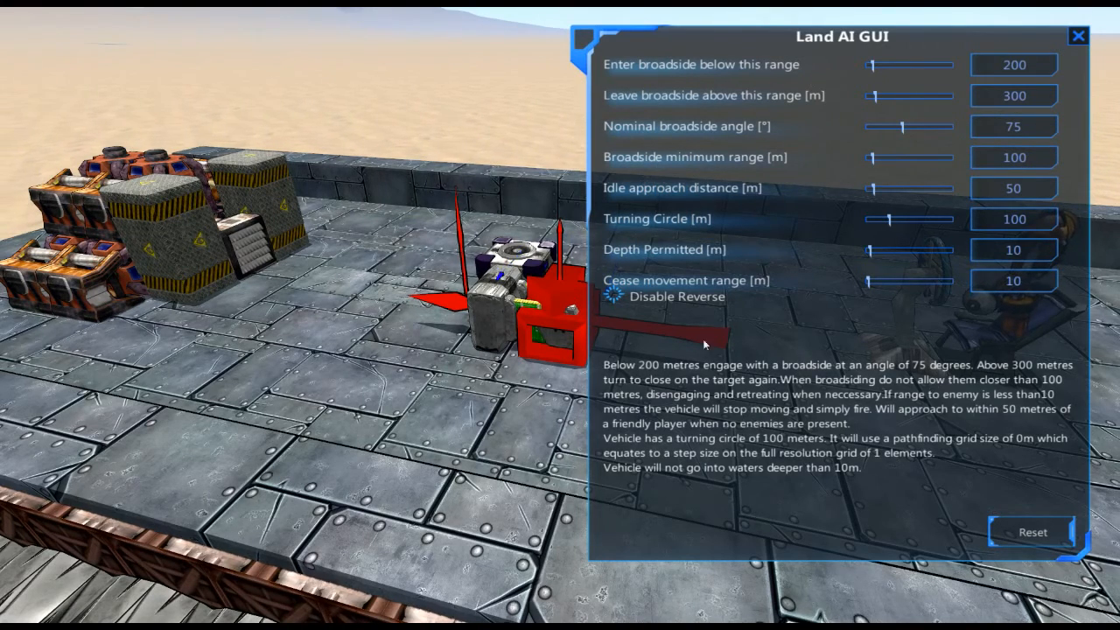
{"action": "mouse_move", "coordinate": [838, 367]}
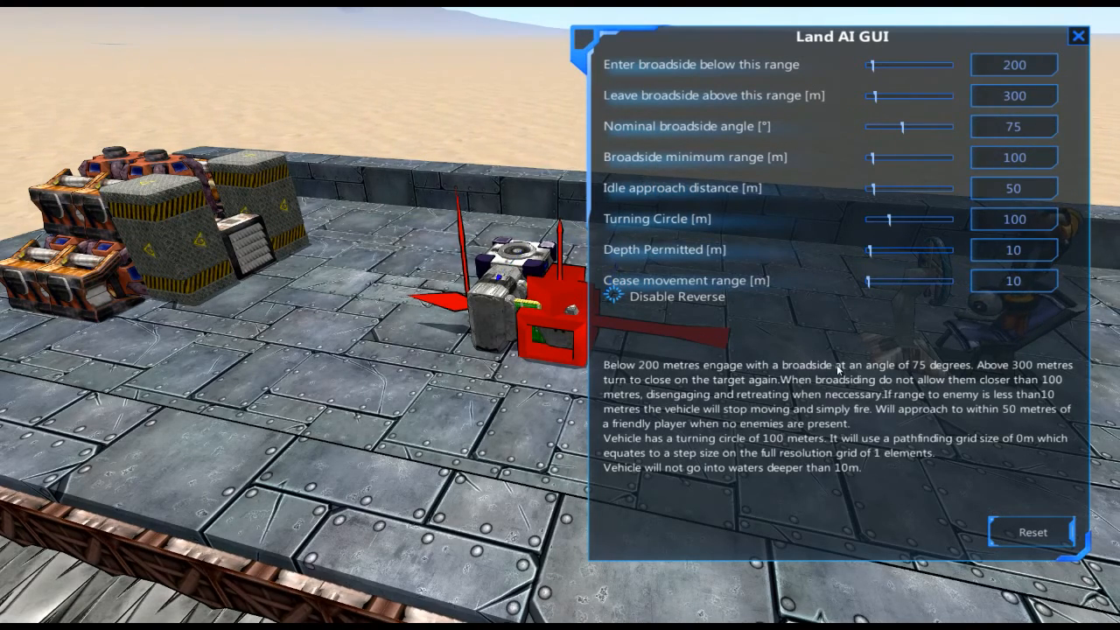
{"action": "mouse_move", "coordinate": [679, 105]}
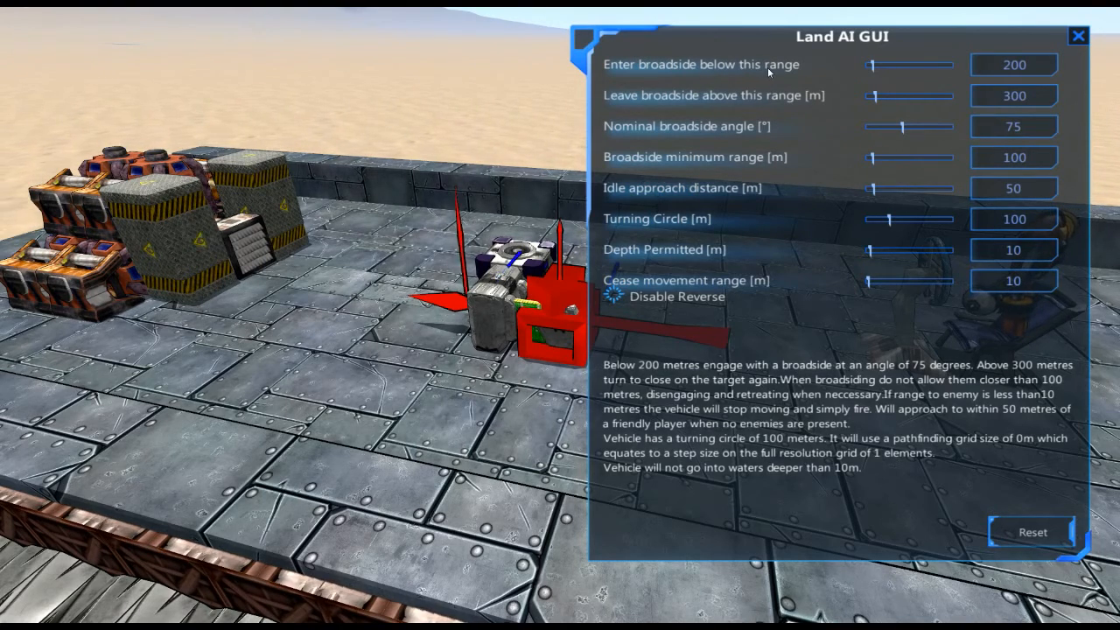
{"action": "mouse_move", "coordinate": [724, 94]}
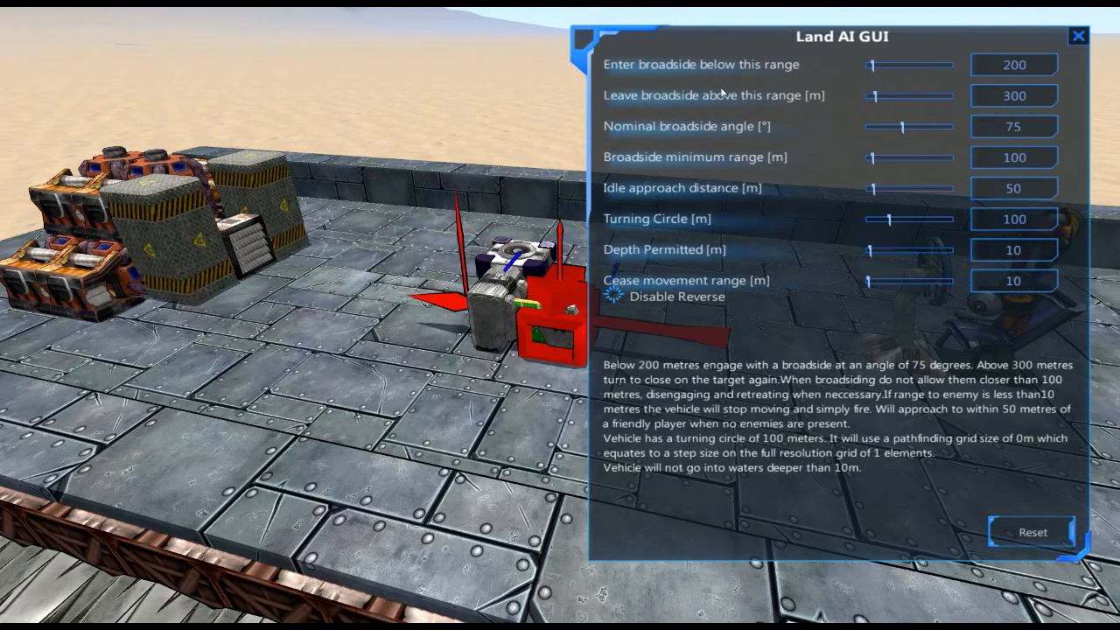
{"action": "left_click_drag", "start_coordinate": [868, 94], "coordinate": [907, 94]}
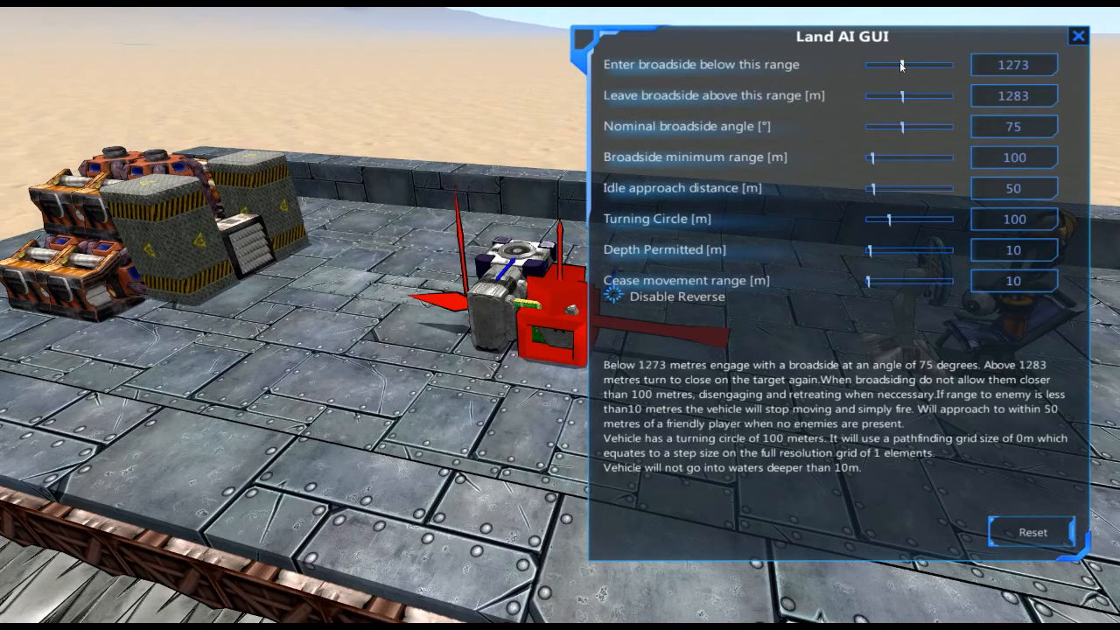
{"action": "left_click_drag", "start_coordinate": [902, 64], "coordinate": [891, 65]}
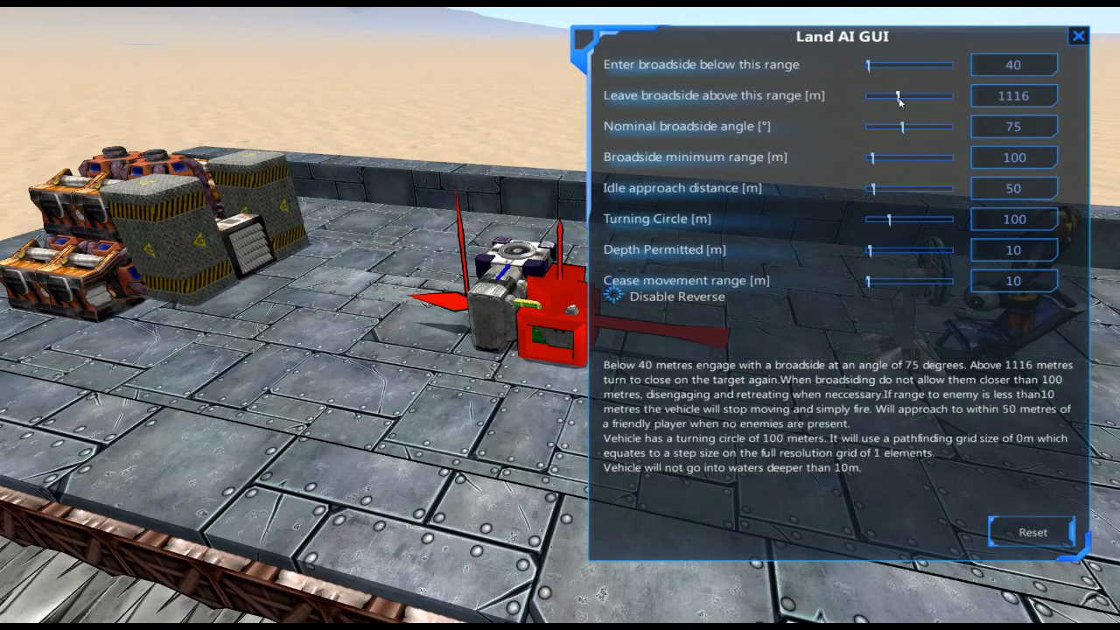
{"action": "left_click_drag", "start_coordinate": [866, 65], "coordinate": [891, 65]}
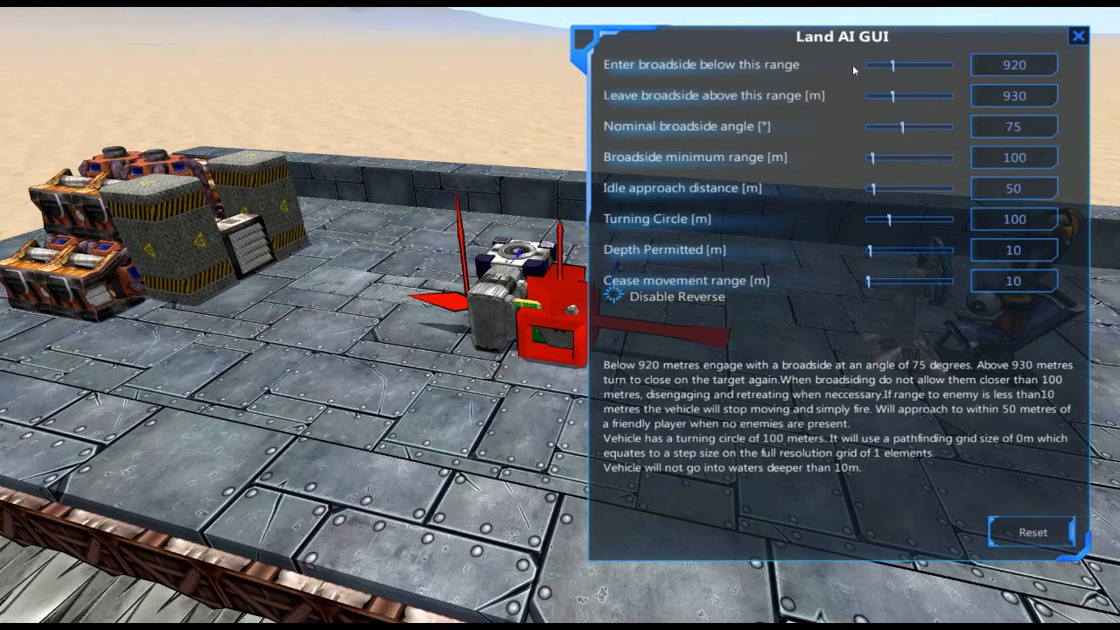
{"action": "mouse_move", "coordinate": [787, 79]}
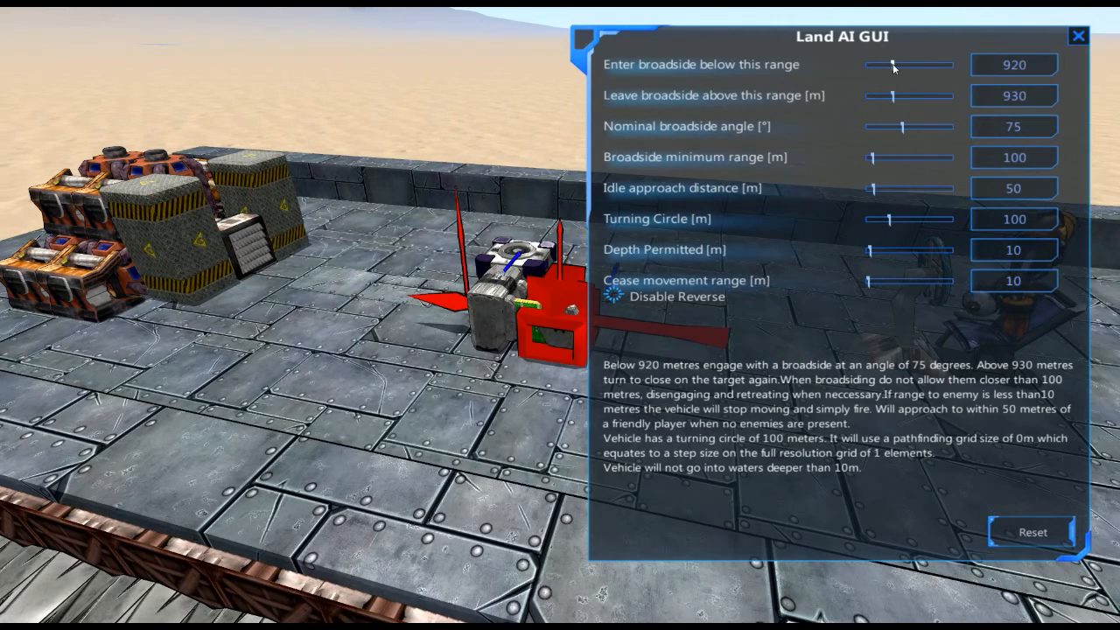
{"action": "left_click_drag", "start_coordinate": [875, 65], "coordinate": [948, 64]}
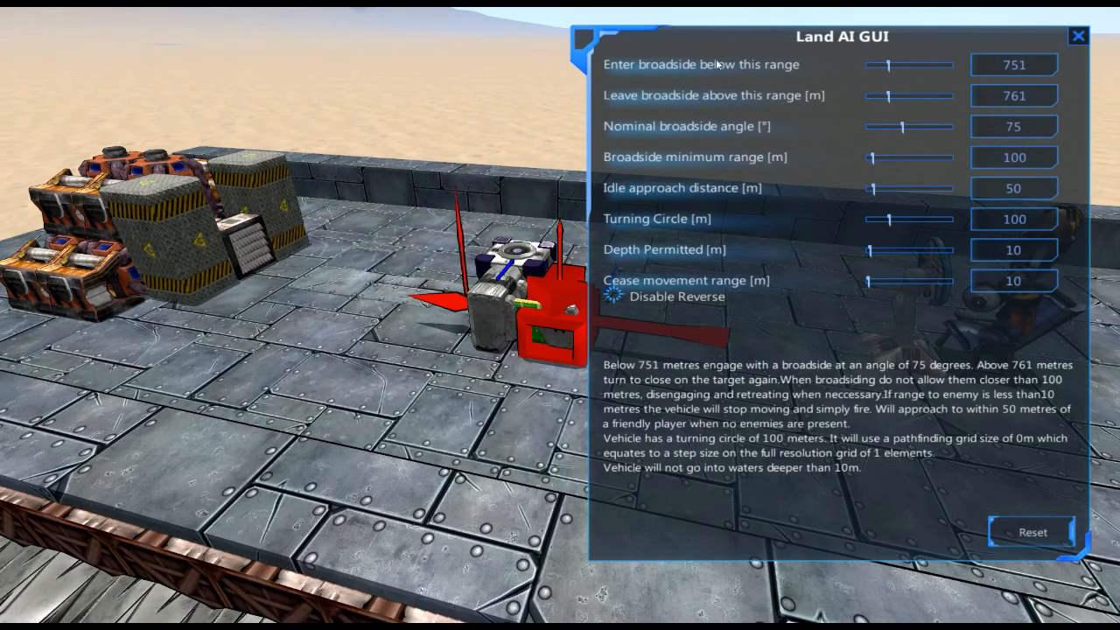
{"action": "mouse_move", "coordinate": [667, 66]}
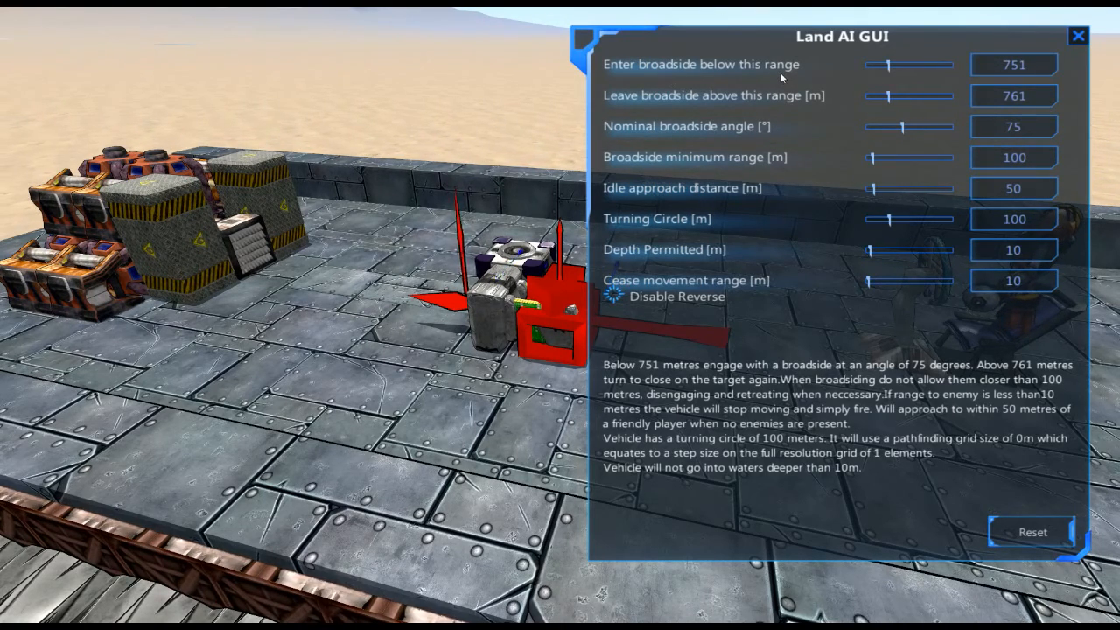
{"action": "mouse_move", "coordinate": [669, 96]}
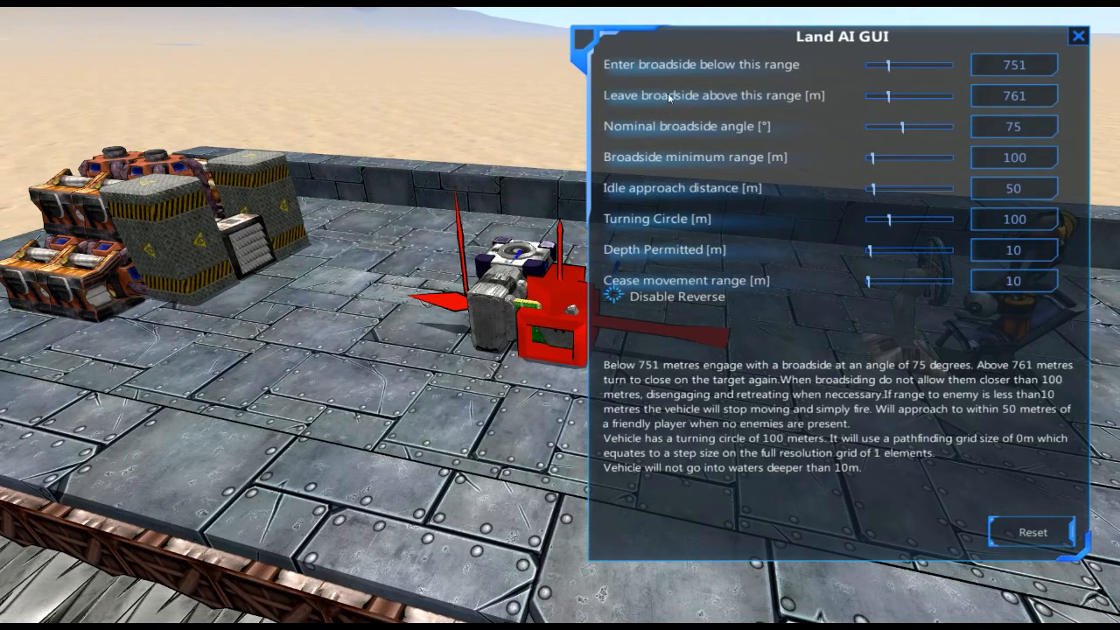
{"action": "mouse_move", "coordinate": [900, 82]}
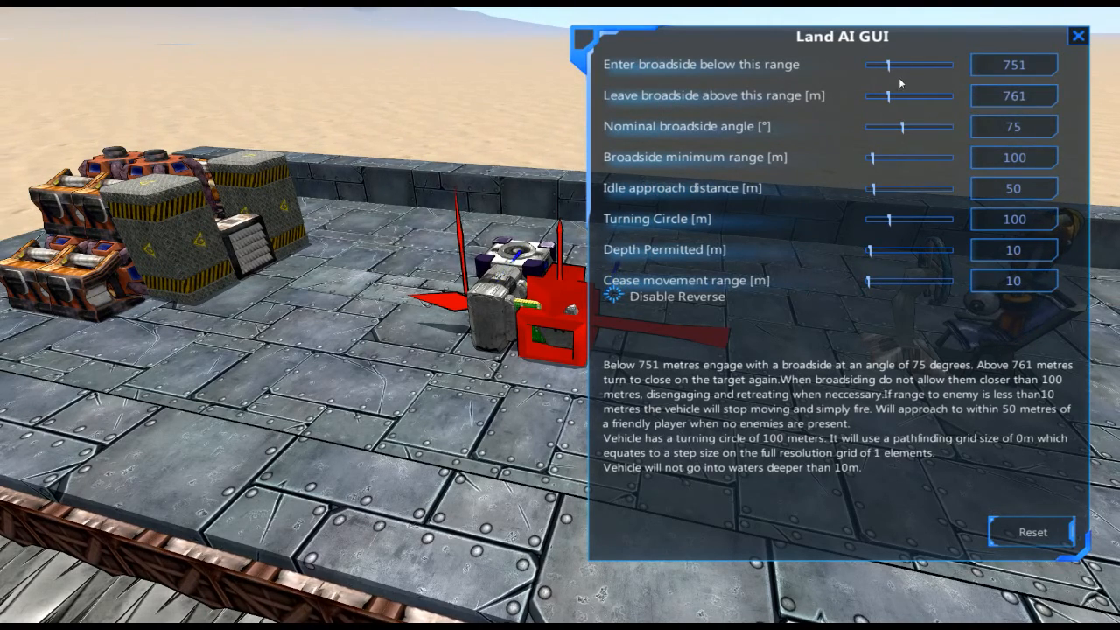
{"action": "mouse_move", "coordinate": [700, 140]}
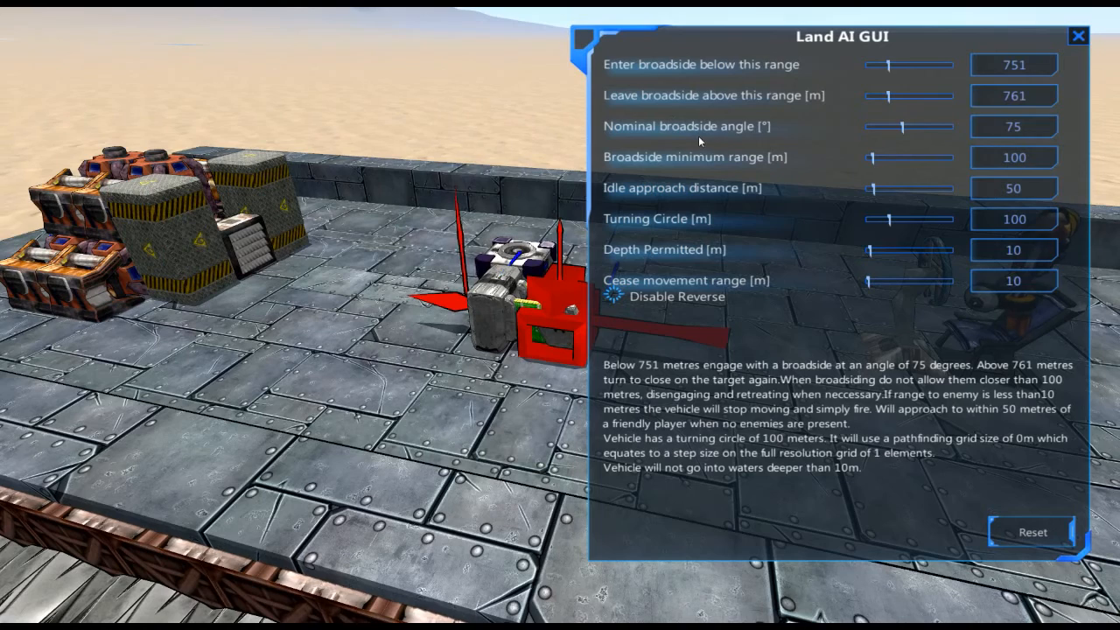
{"action": "mouse_move", "coordinate": [710, 130]}
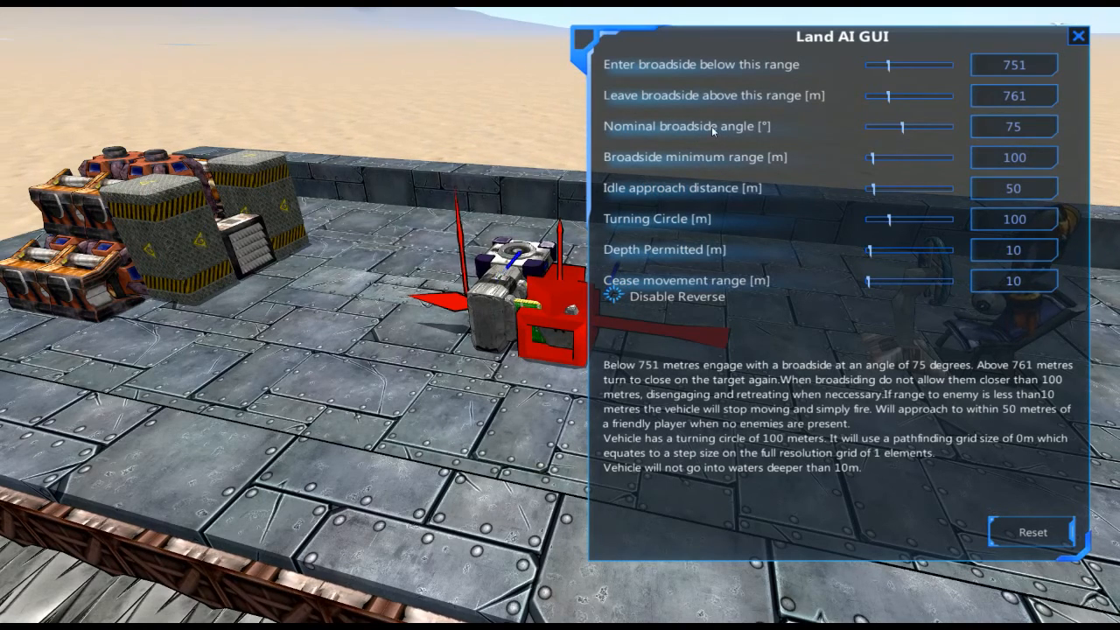
{"action": "mouse_move", "coordinate": [872, 126]}
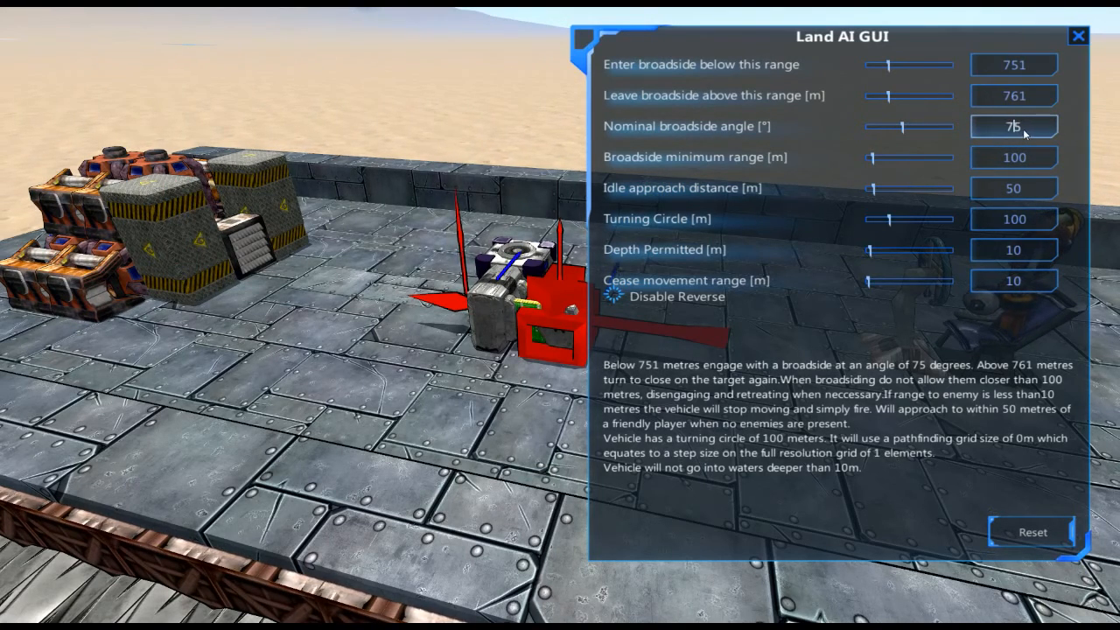
{"action": "left_click_drag", "start_coordinate": [906, 126], "coordinate": [866, 126]}
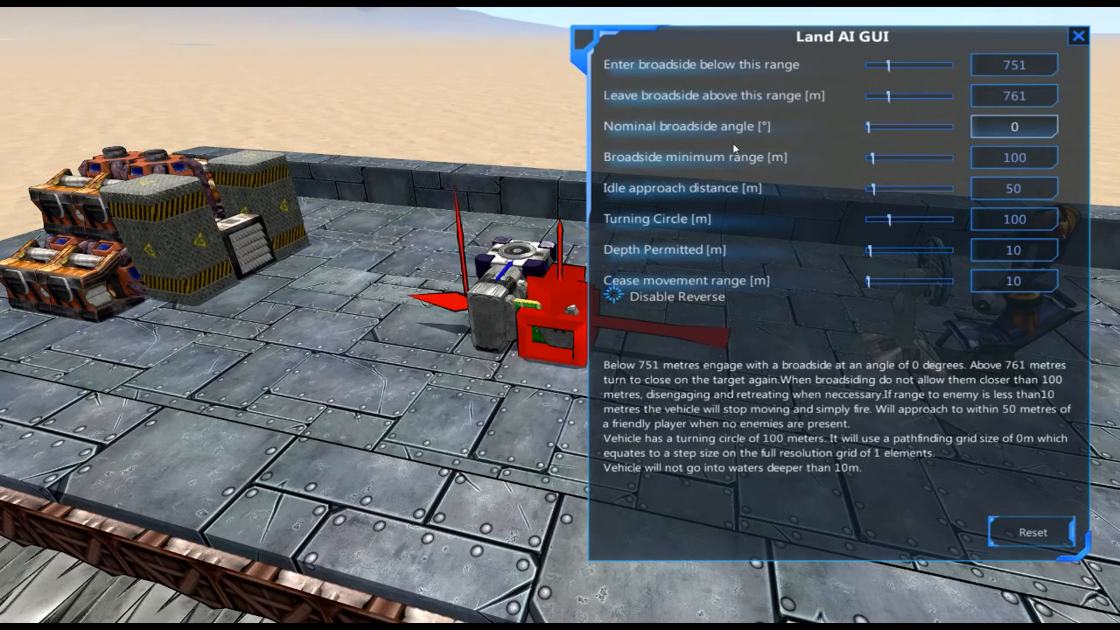
{"action": "mouse_move", "coordinate": [739, 159]}
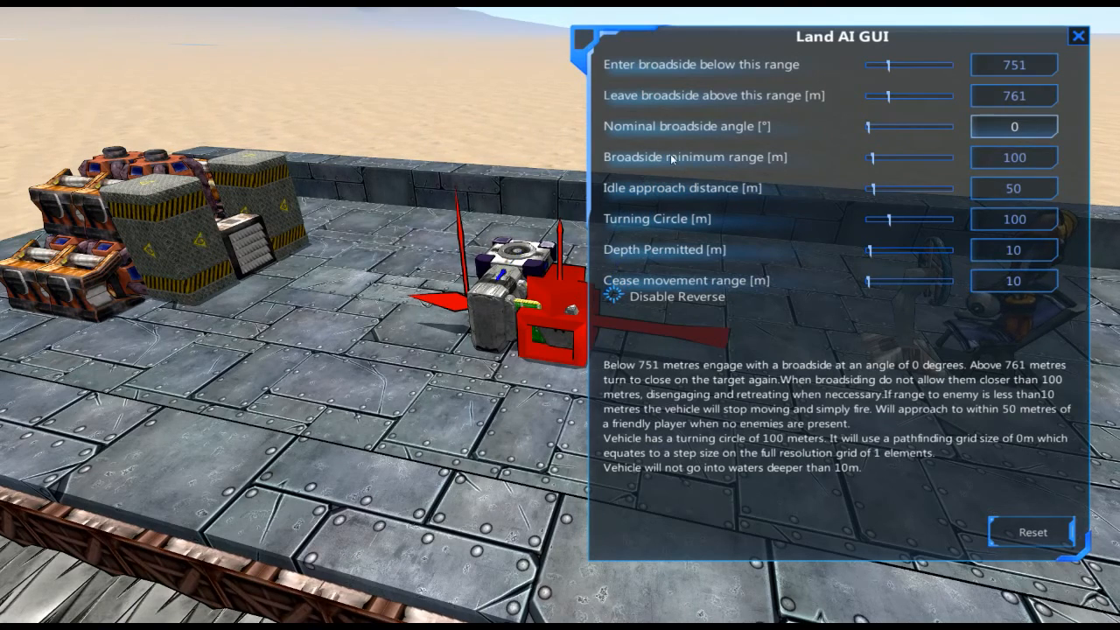
{"action": "mouse_move", "coordinate": [762, 161]}
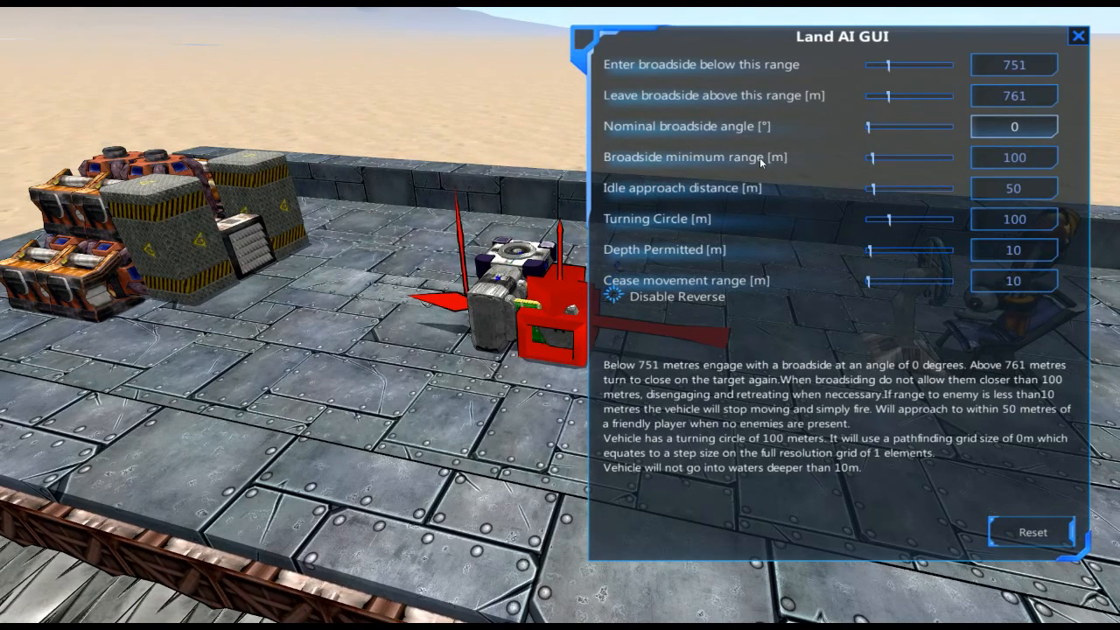
{"action": "left_click", "coordinate": [1014, 126]}
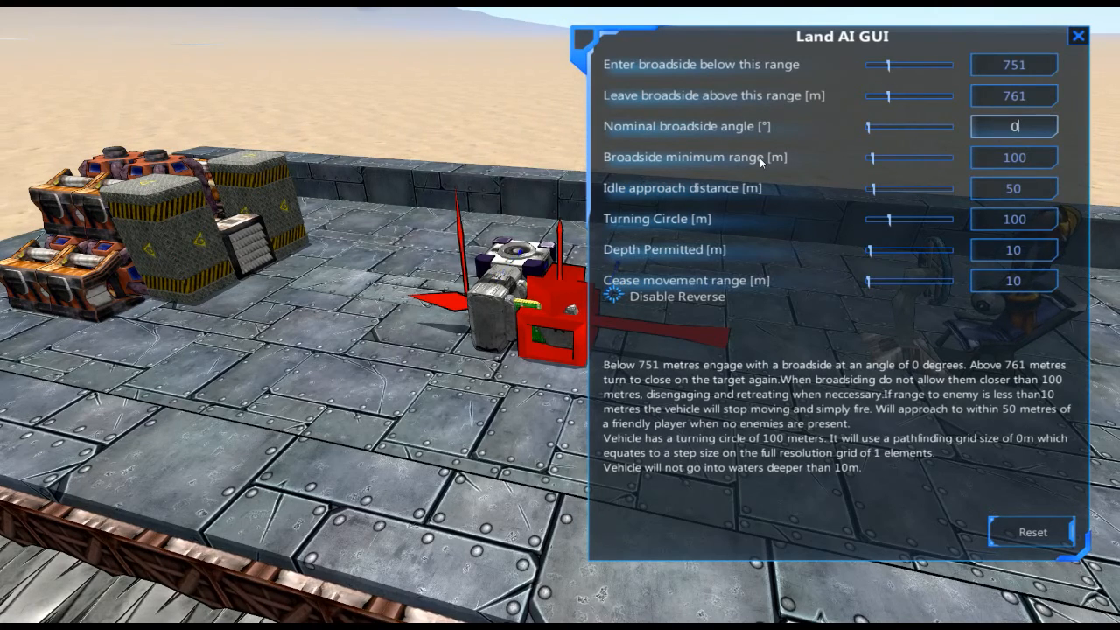
{"action": "mouse_move", "coordinate": [721, 105]}
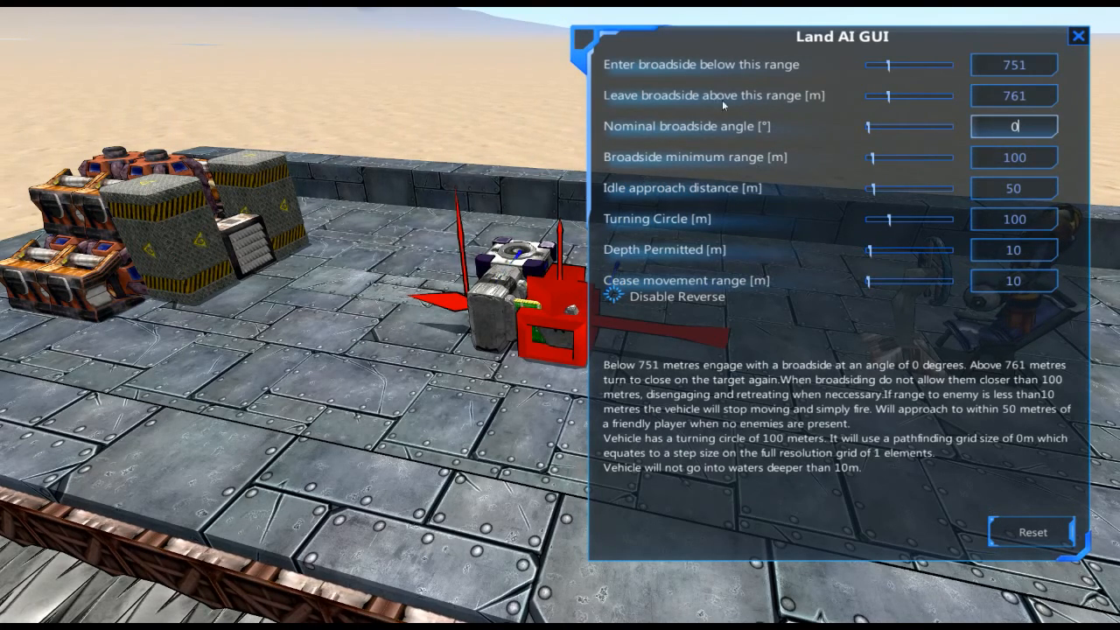
{"action": "mouse_move", "coordinate": [690, 177]}
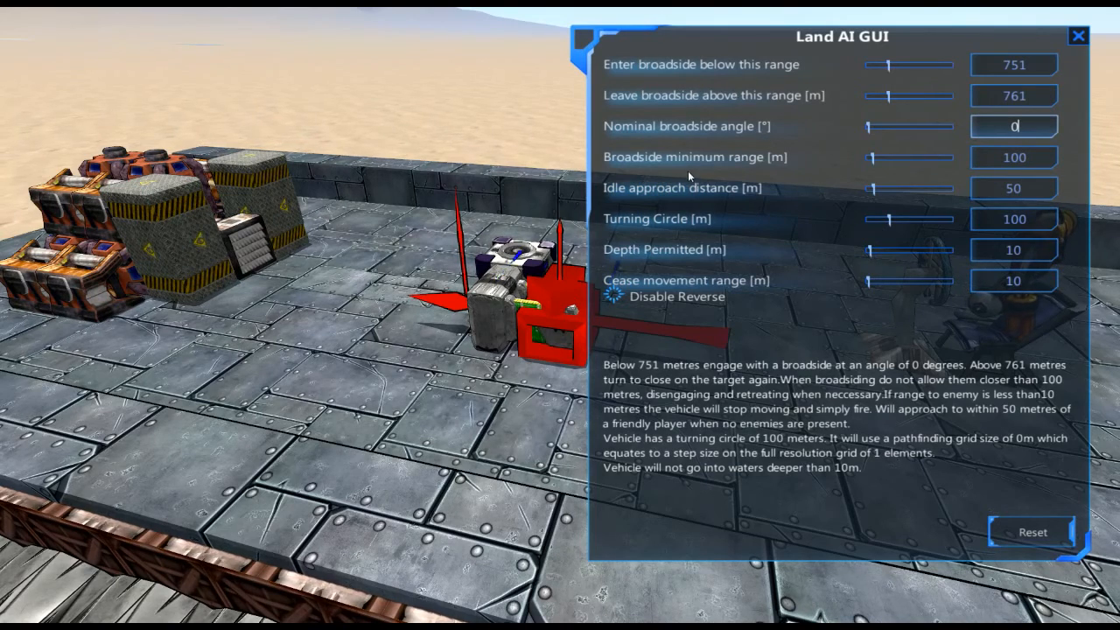
{"action": "left_click_drag", "start_coordinate": [885, 157], "coordinate": [866, 158]}
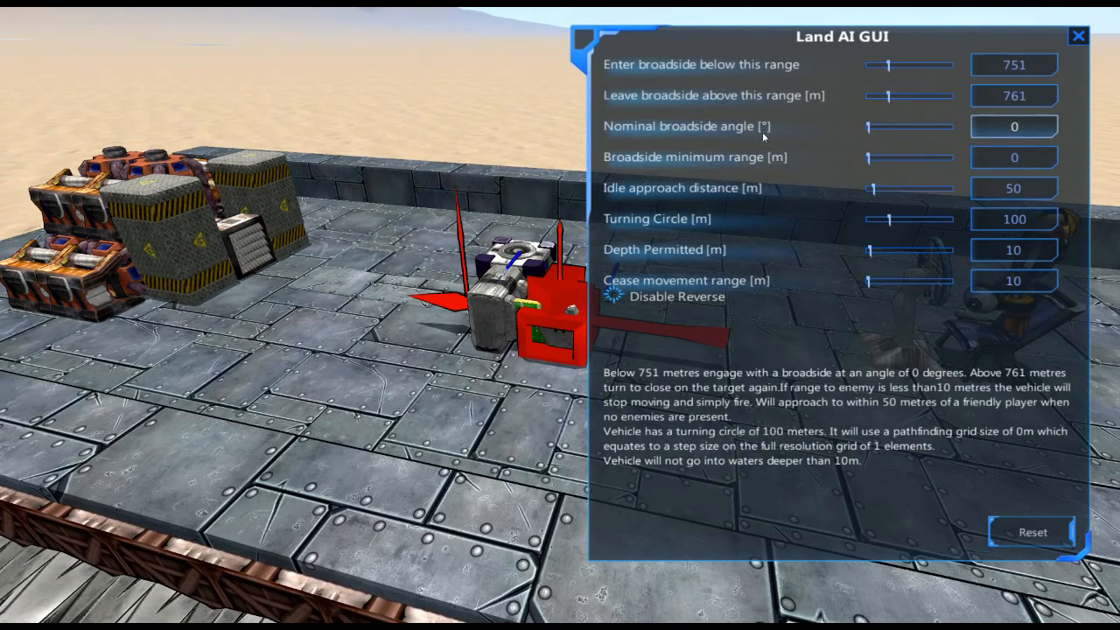
{"action": "mouse_move", "coordinate": [907, 179]}
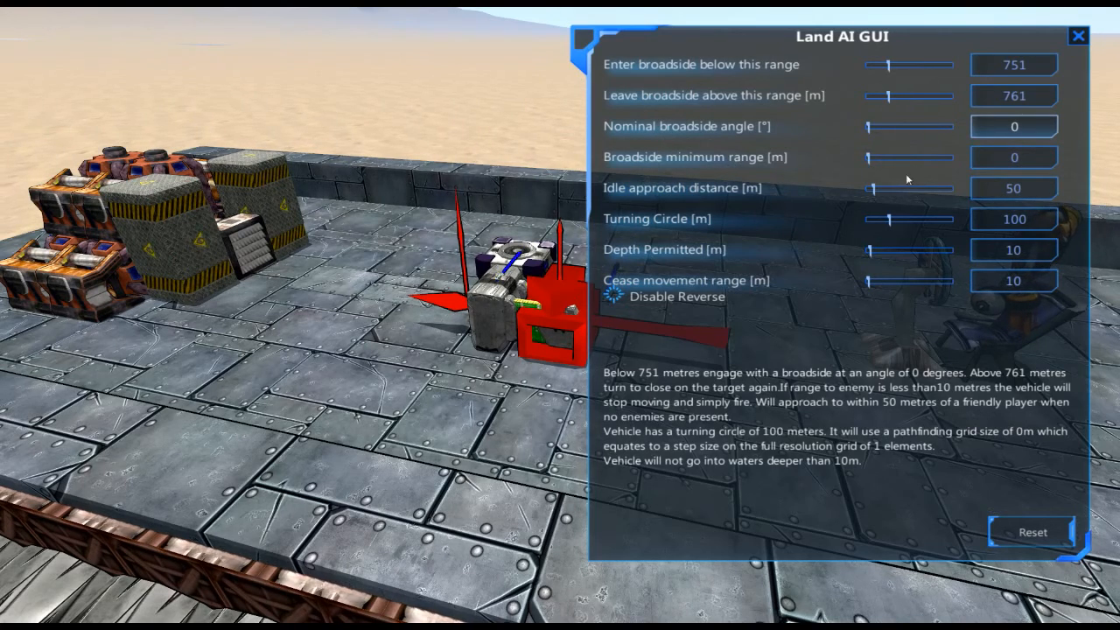
{"action": "left_click", "coordinate": [1013, 126]}
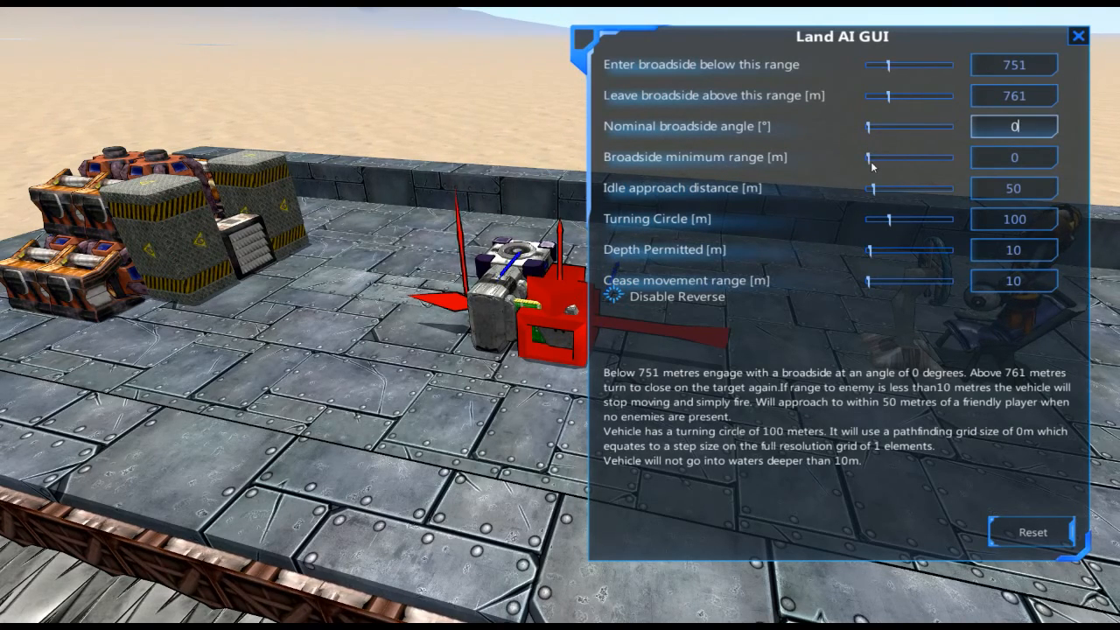
{"action": "left_click_drag", "start_coordinate": [867, 158], "coordinate": [941, 158]}
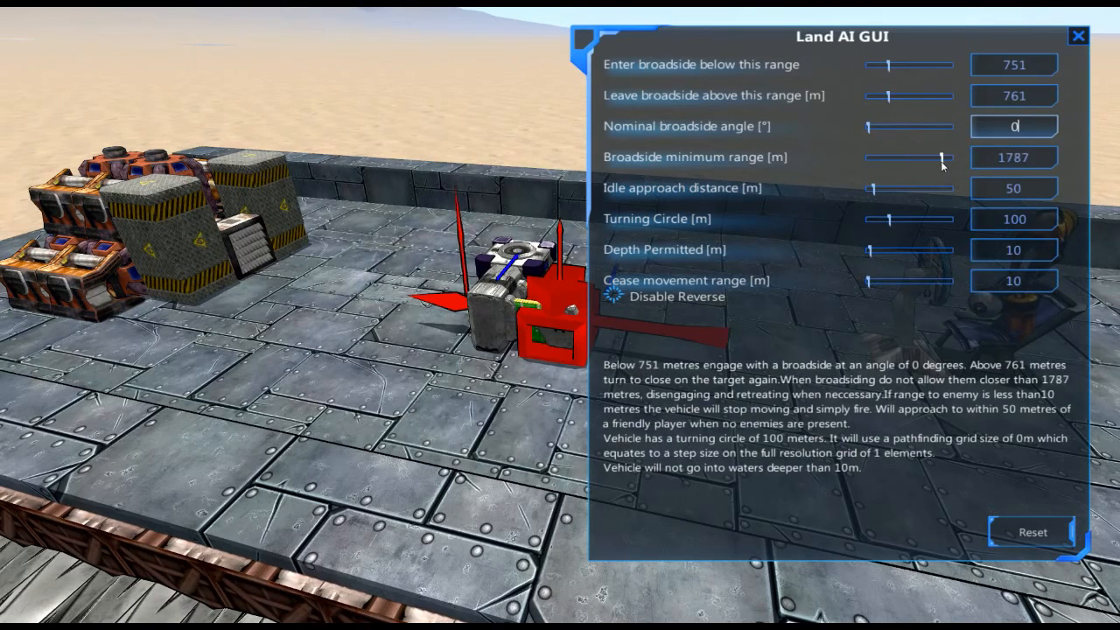
{"action": "left_click_drag", "start_coordinate": [949, 158], "coordinate": [867, 158]}
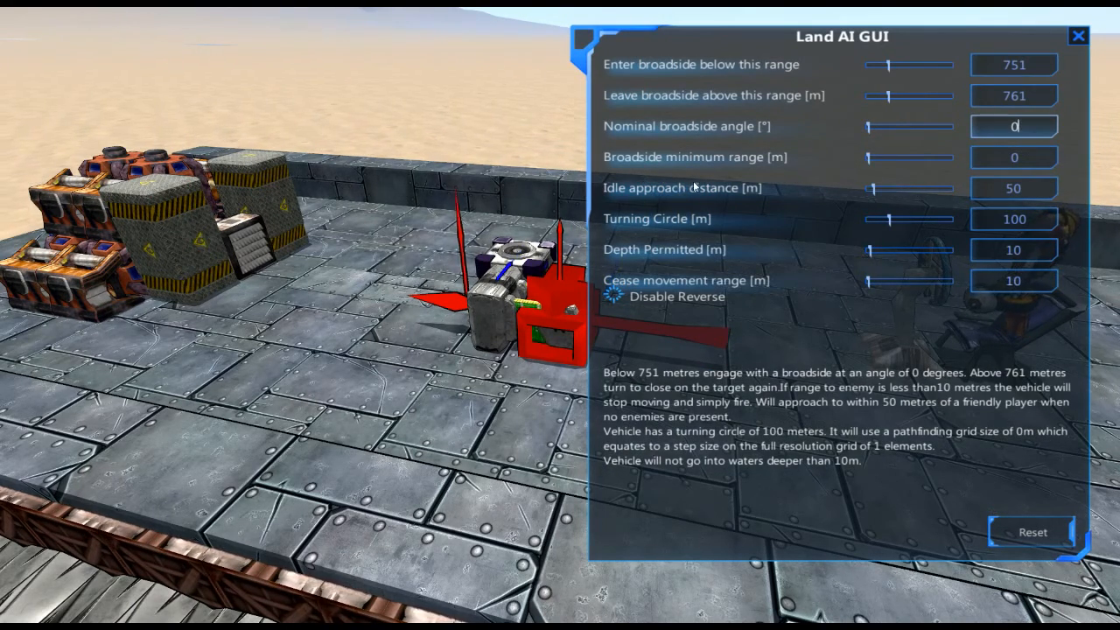
{"action": "mouse_move", "coordinate": [604, 189]}
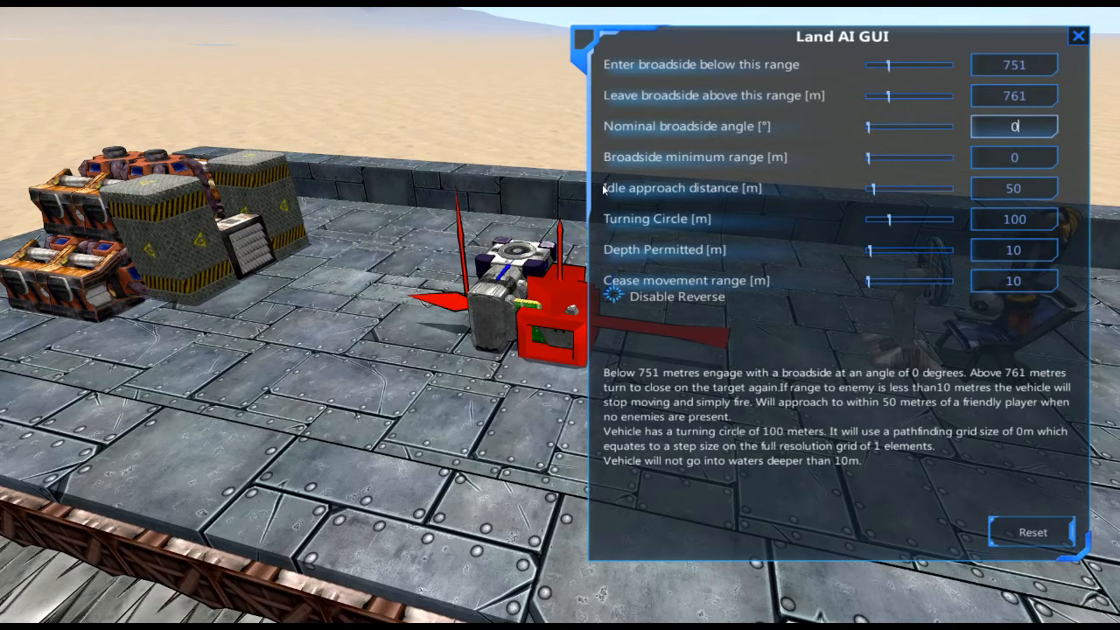
{"action": "mouse_move", "coordinate": [732, 191]}
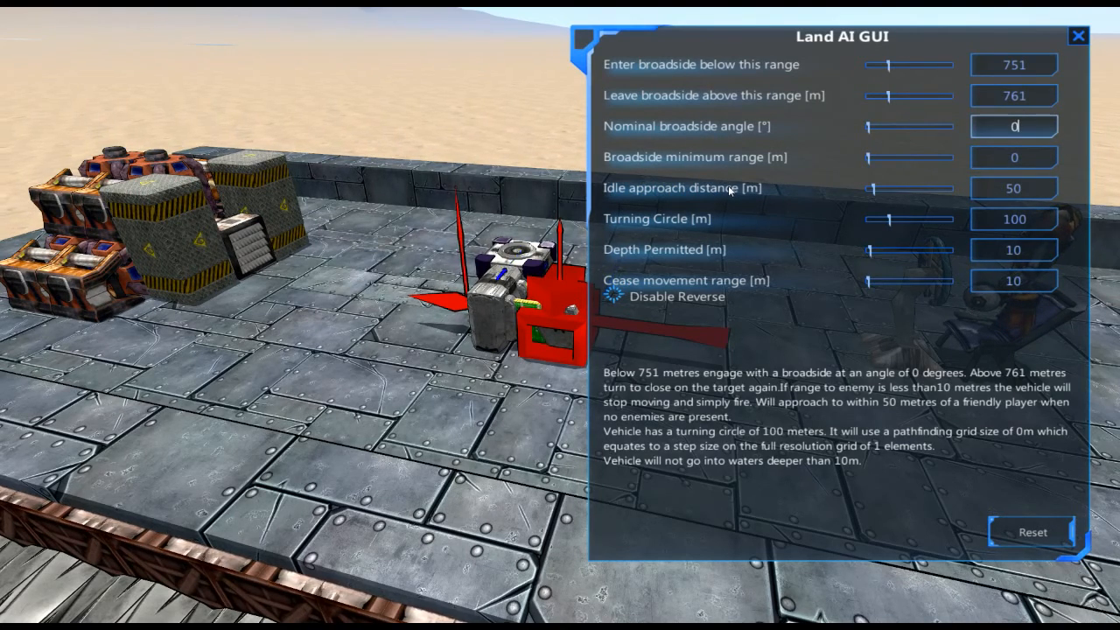
{"action": "mouse_move", "coordinate": [766, 280]}
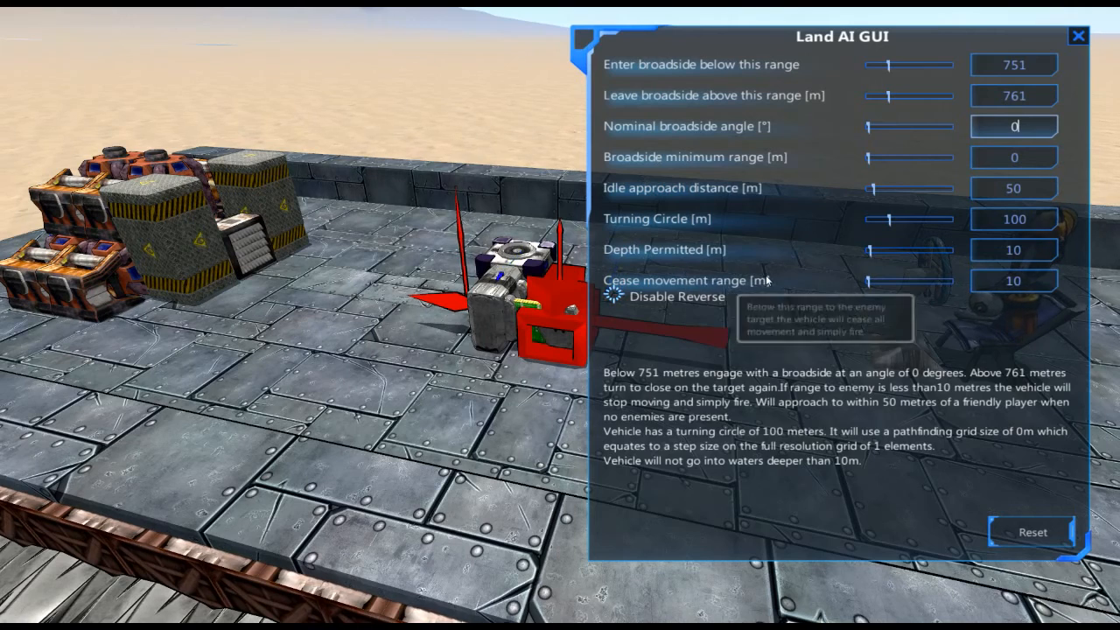
{"action": "mouse_move", "coordinate": [679, 218]}
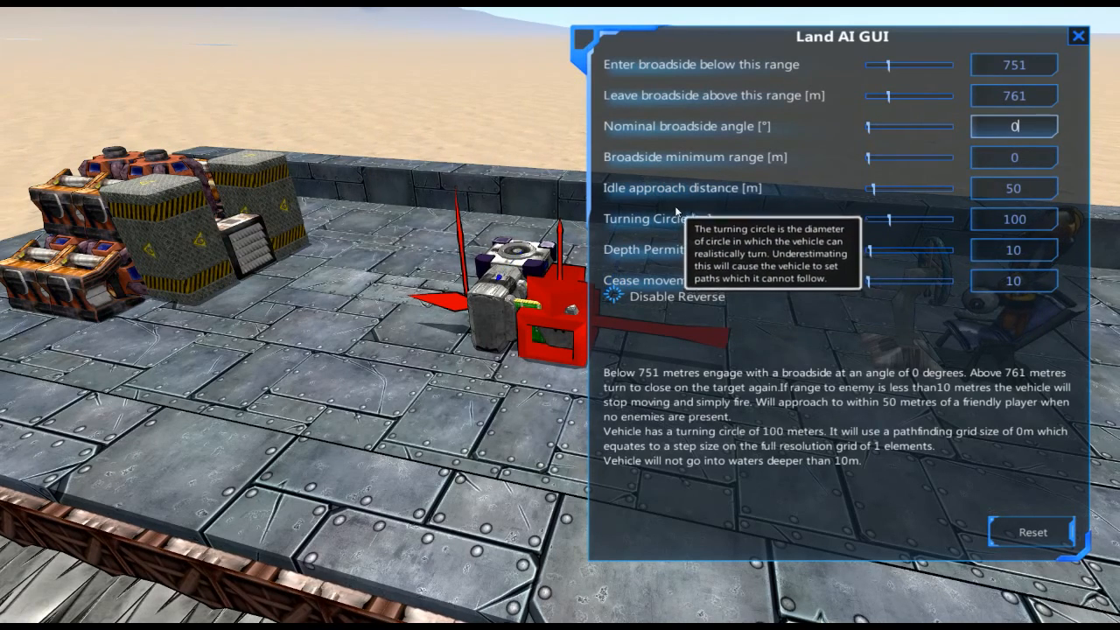
{"action": "mouse_move", "coordinate": [707, 224]}
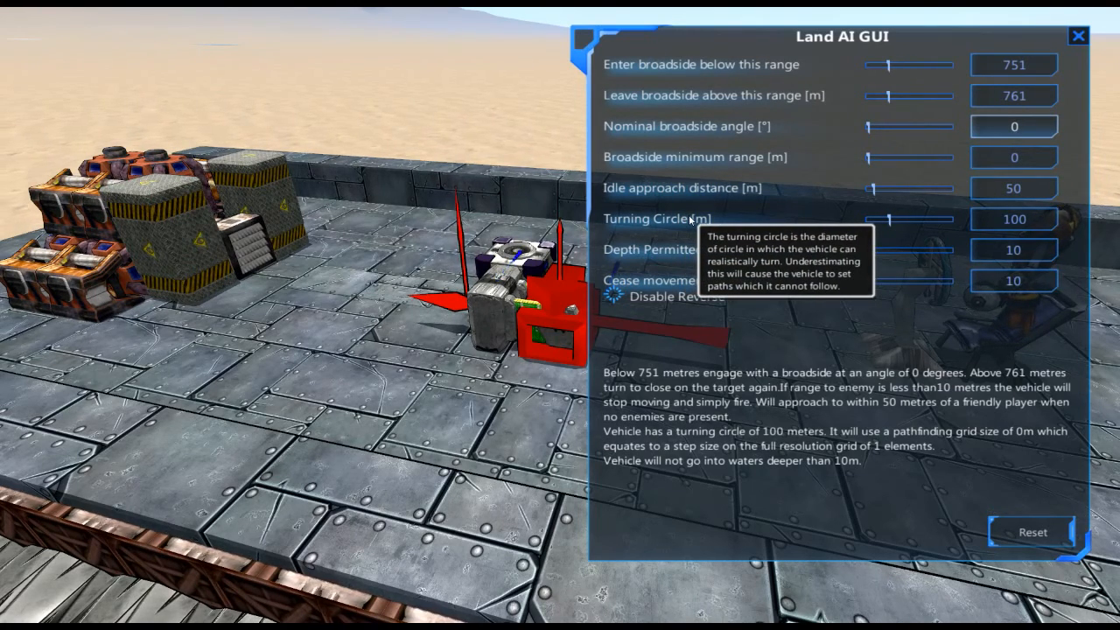
{"action": "mouse_move", "coordinate": [721, 210]}
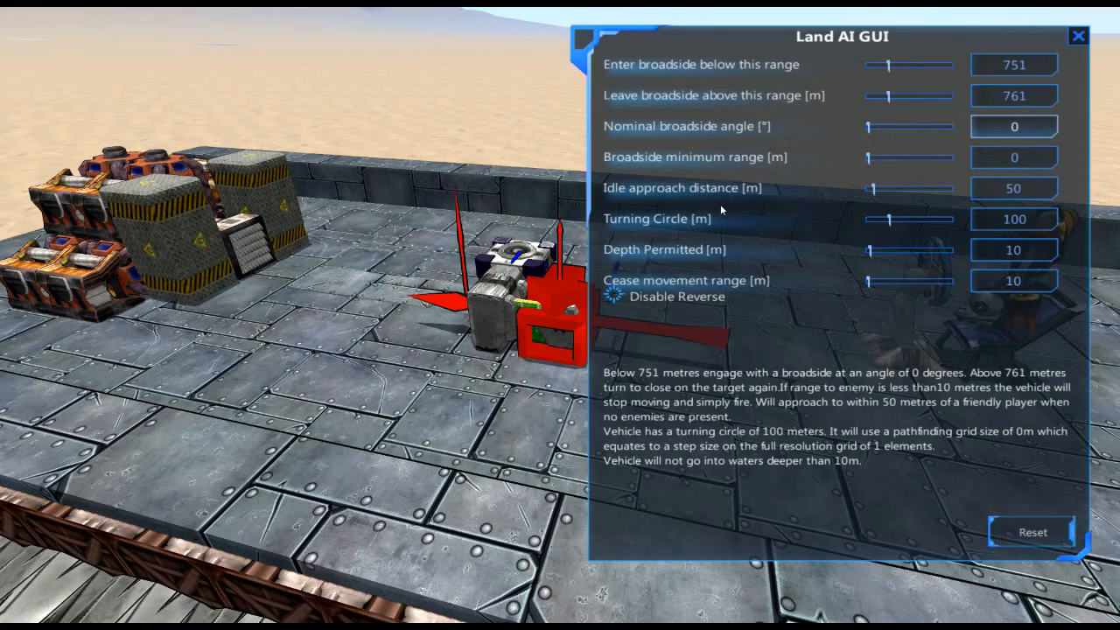
{"action": "mouse_move", "coordinate": [341, 173]}
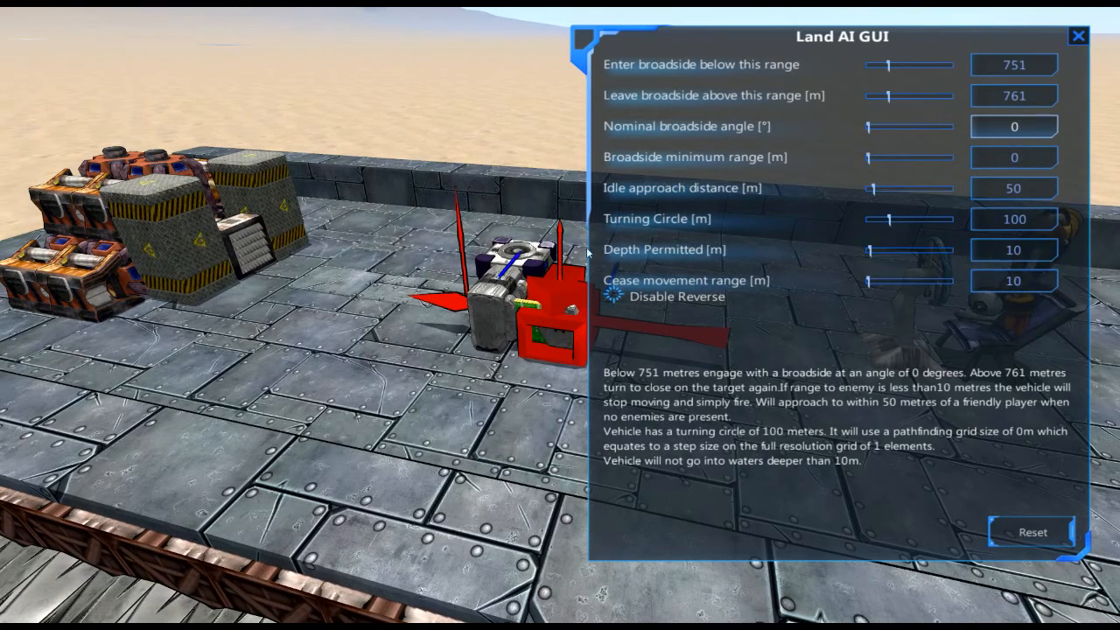
{"action": "mouse_move", "coordinate": [656, 219]}
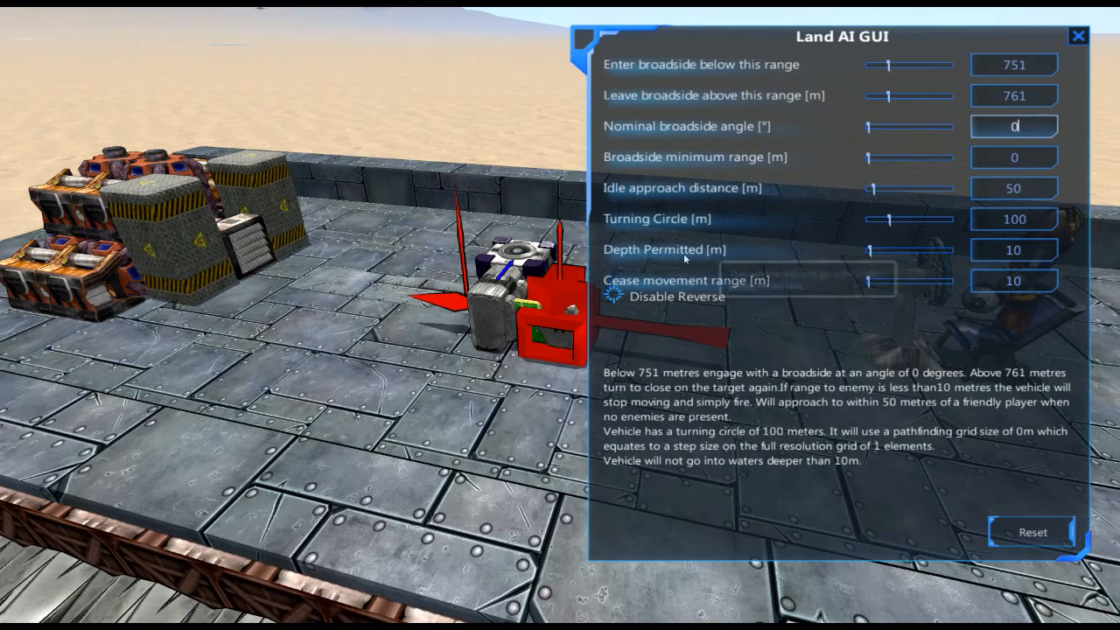
{"action": "mouse_move", "coordinate": [700, 259]}
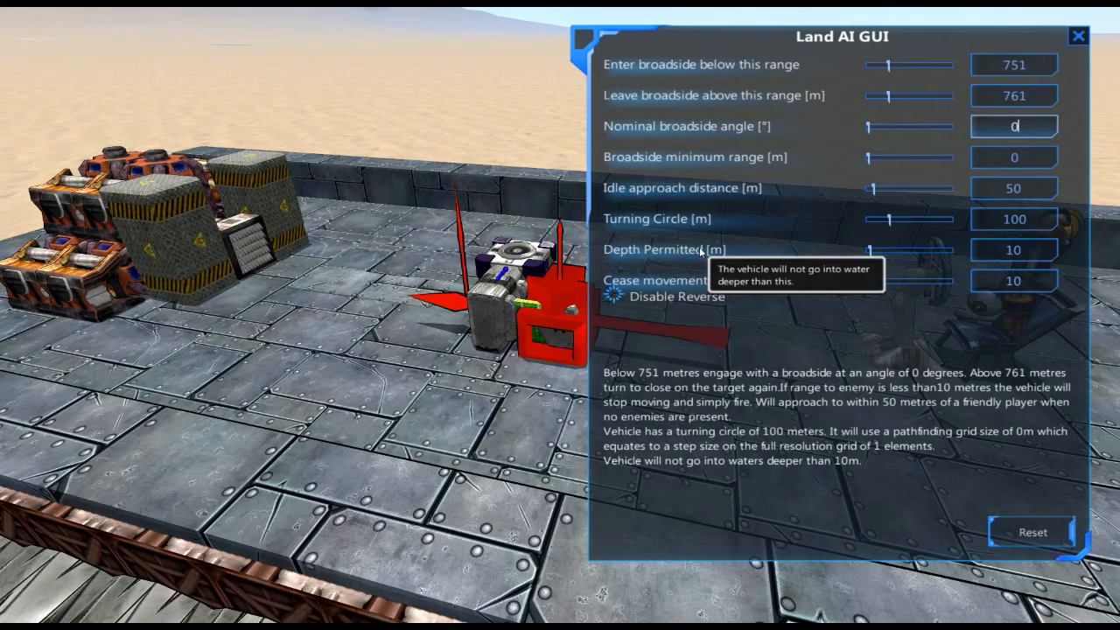
{"action": "mouse_move", "coordinate": [627, 254]}
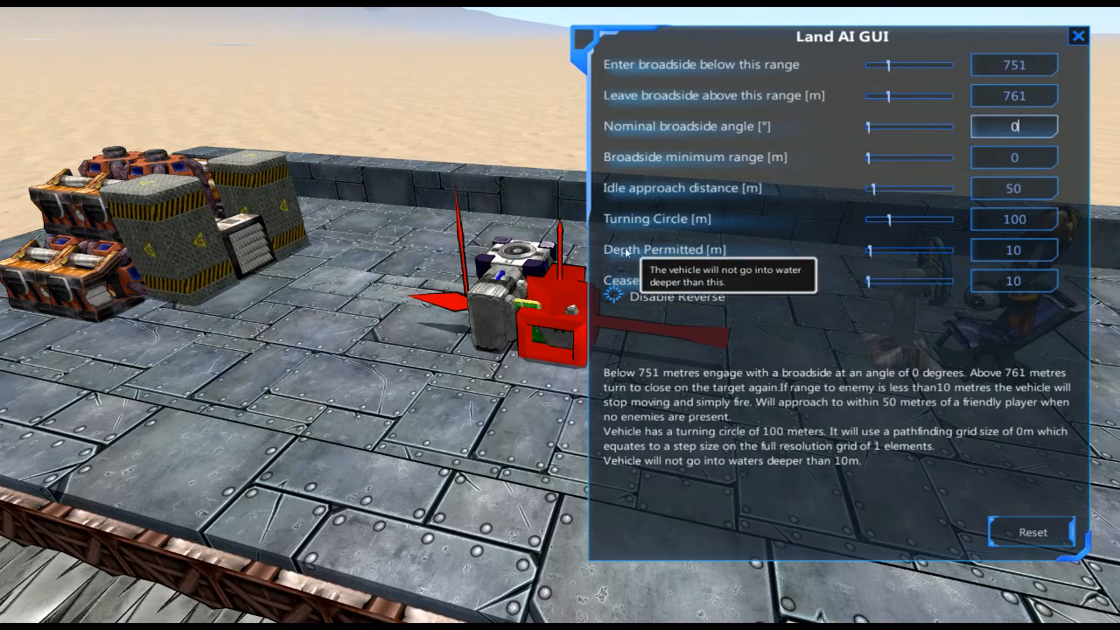
{"action": "mouse_move", "coordinate": [777, 289]}
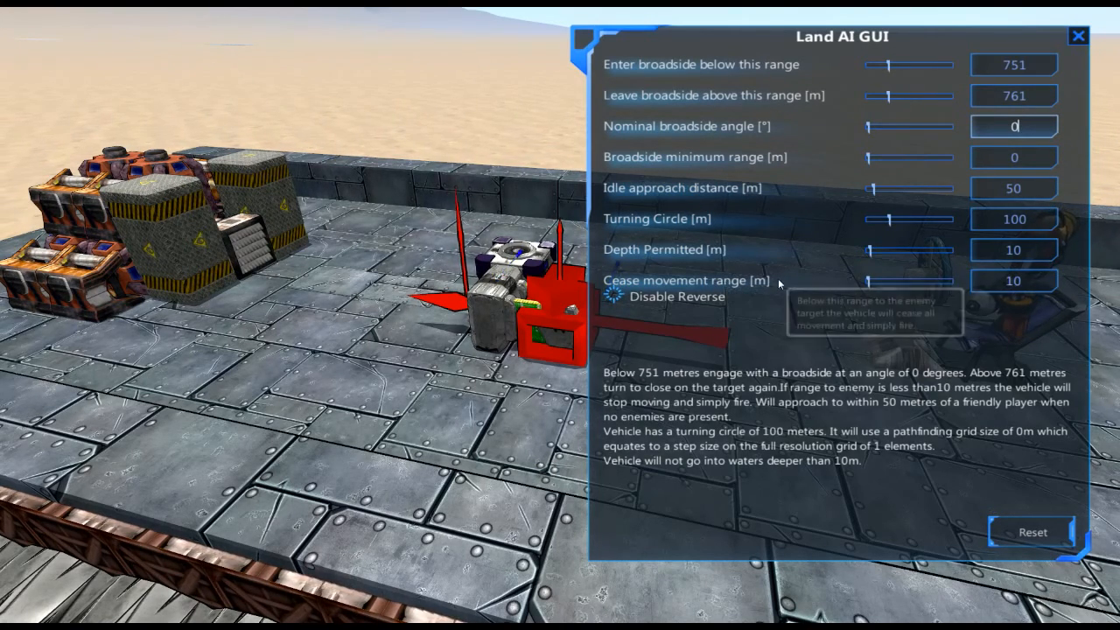
{"action": "mouse_move", "coordinate": [714, 282]}
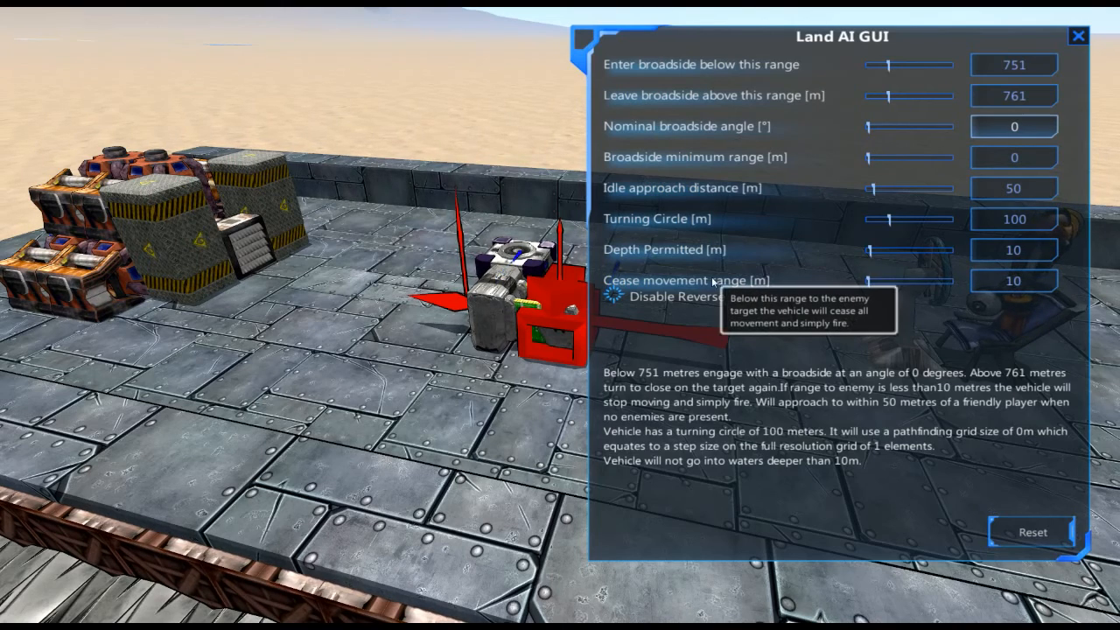
{"action": "mouse_move", "coordinate": [946, 310]}
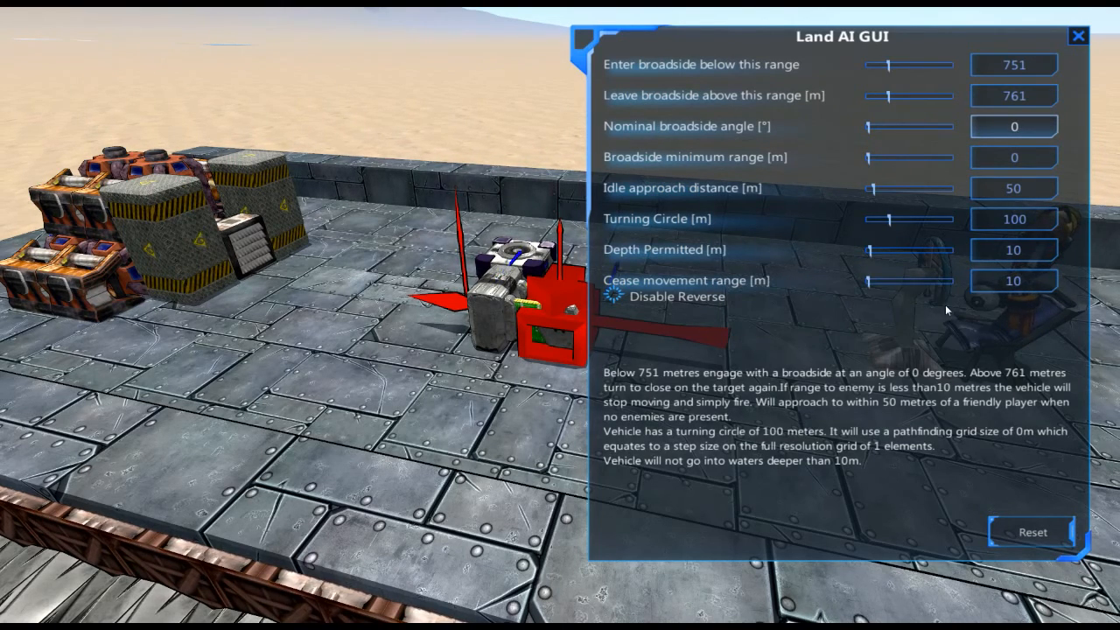
{"action": "mouse_move", "coordinate": [972, 315]}
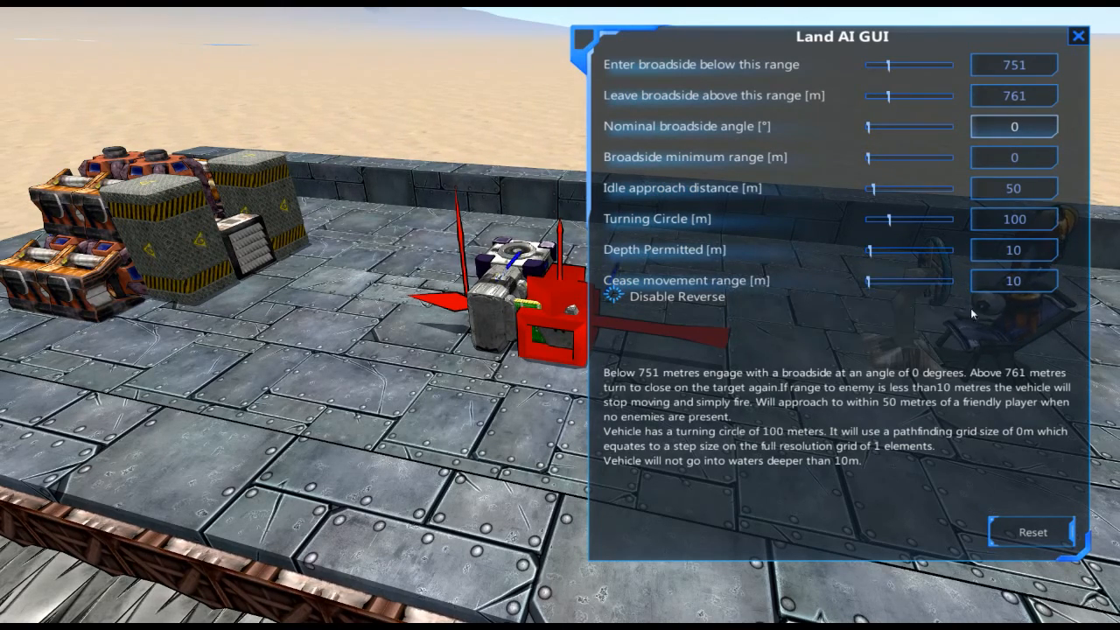
{"action": "mouse_move", "coordinate": [1013, 280]}
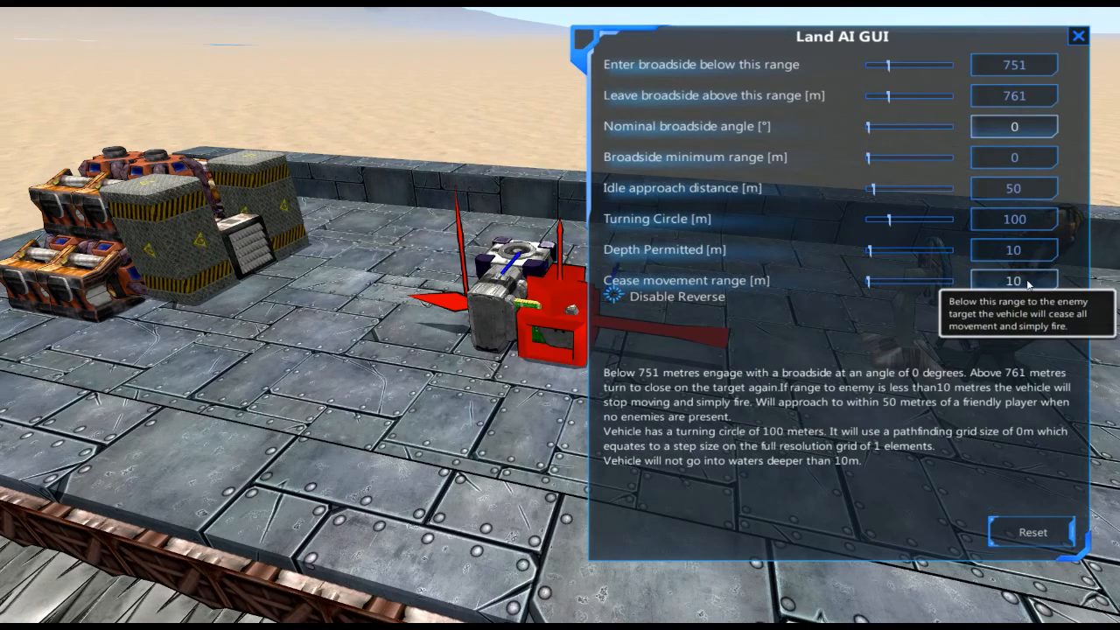
{"action": "mouse_move", "coordinate": [726, 238]}
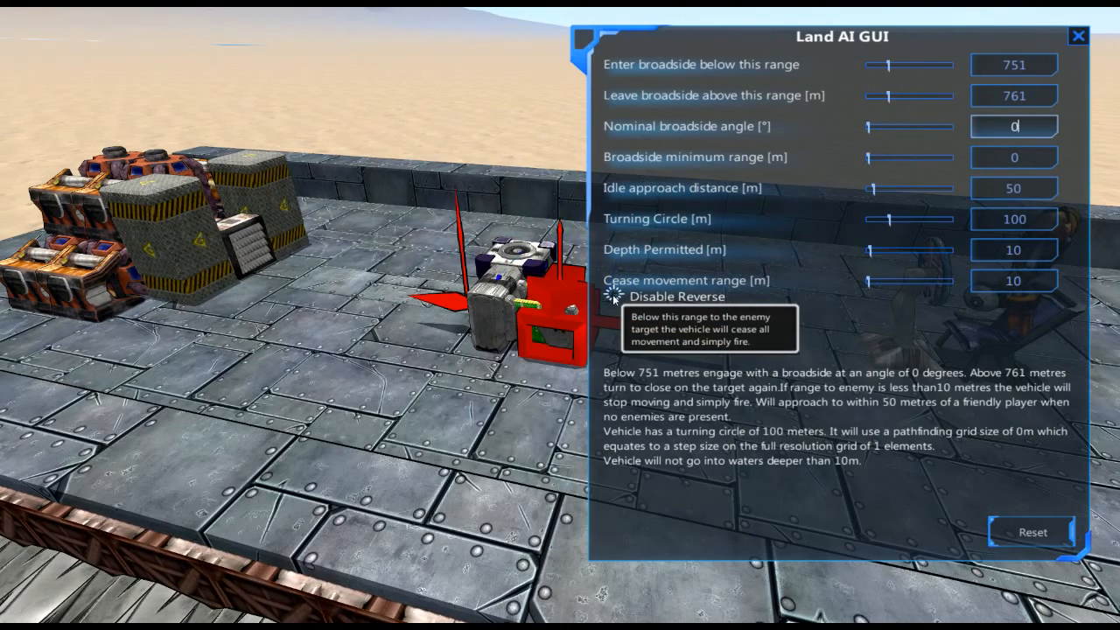
{"action": "mouse_move", "coordinate": [616, 306]}
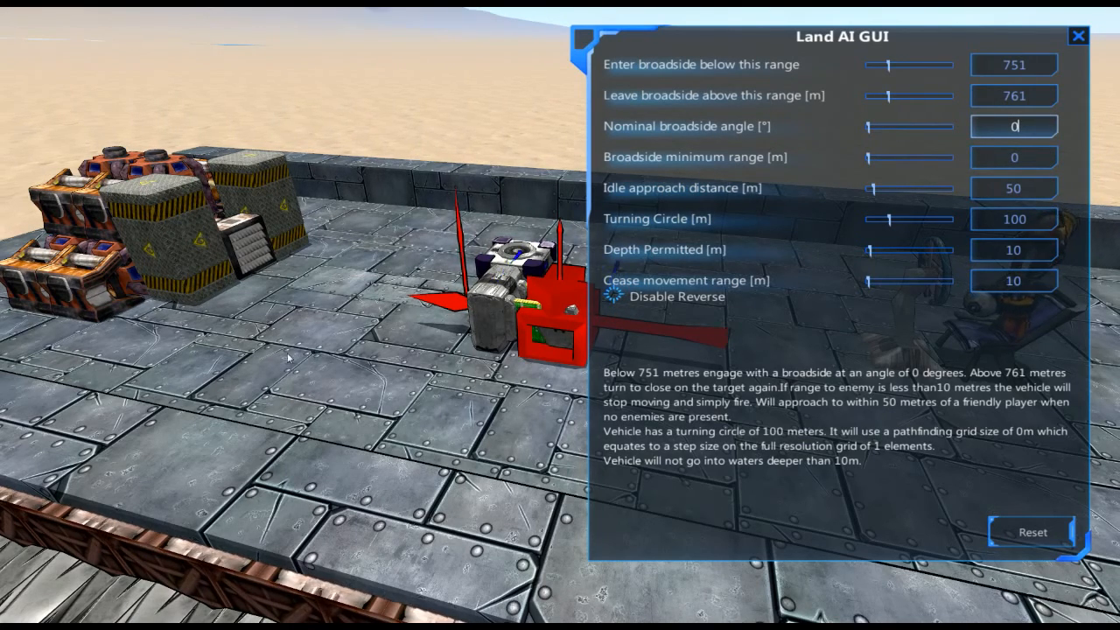
{"action": "mouse_move", "coordinate": [638, 311]}
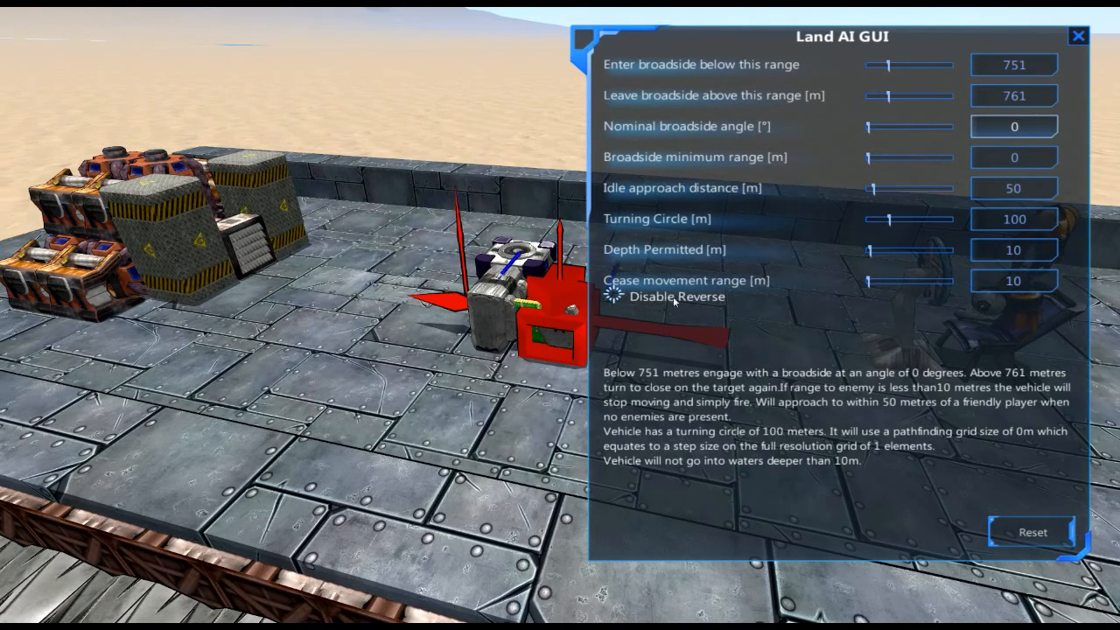
{"action": "mouse_move", "coordinate": [616, 301]}
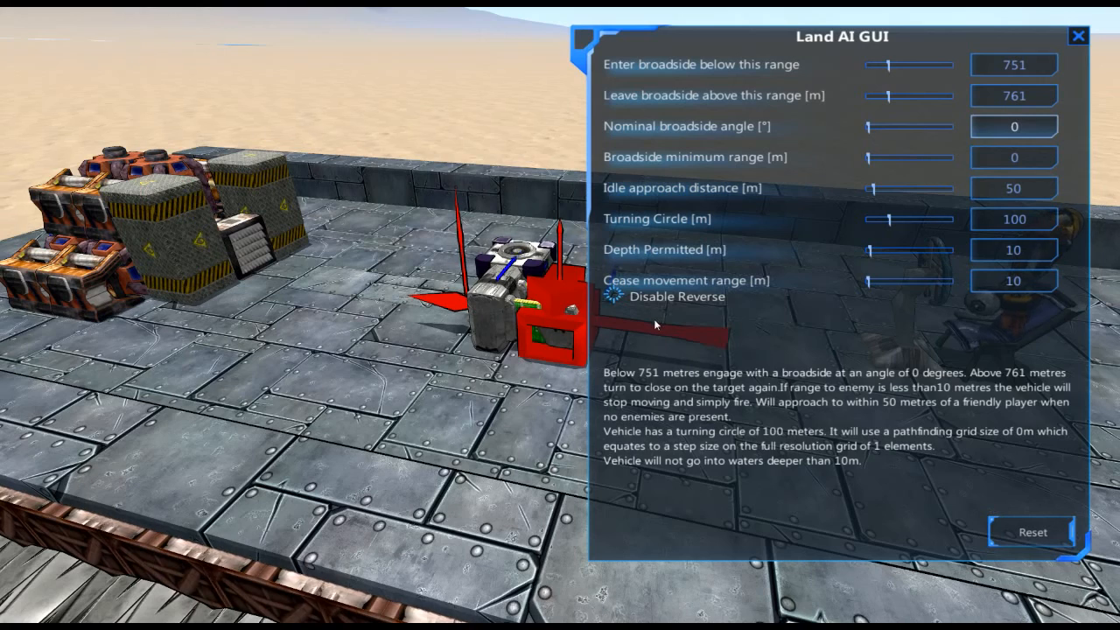
{"action": "mouse_move", "coordinate": [848, 411]}
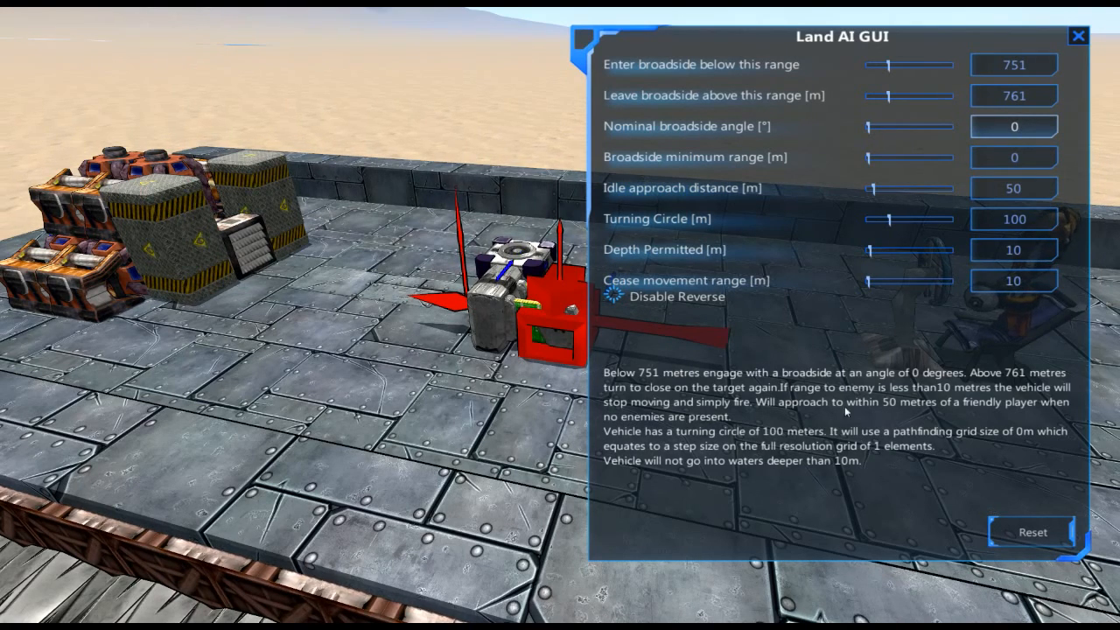
{"action": "mouse_move", "coordinate": [809, 459]}
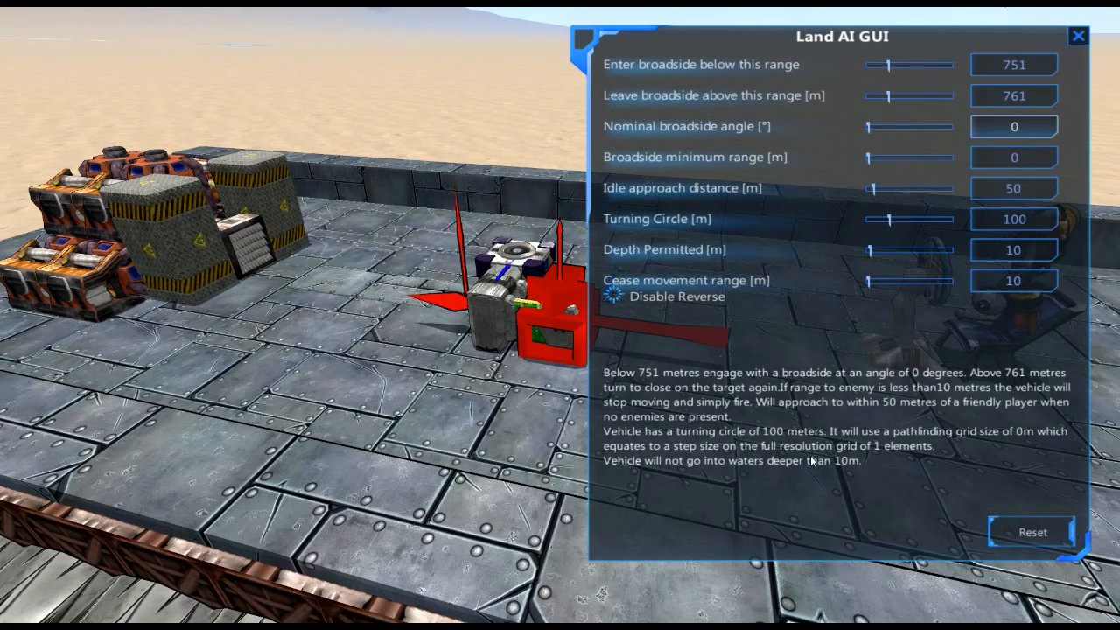